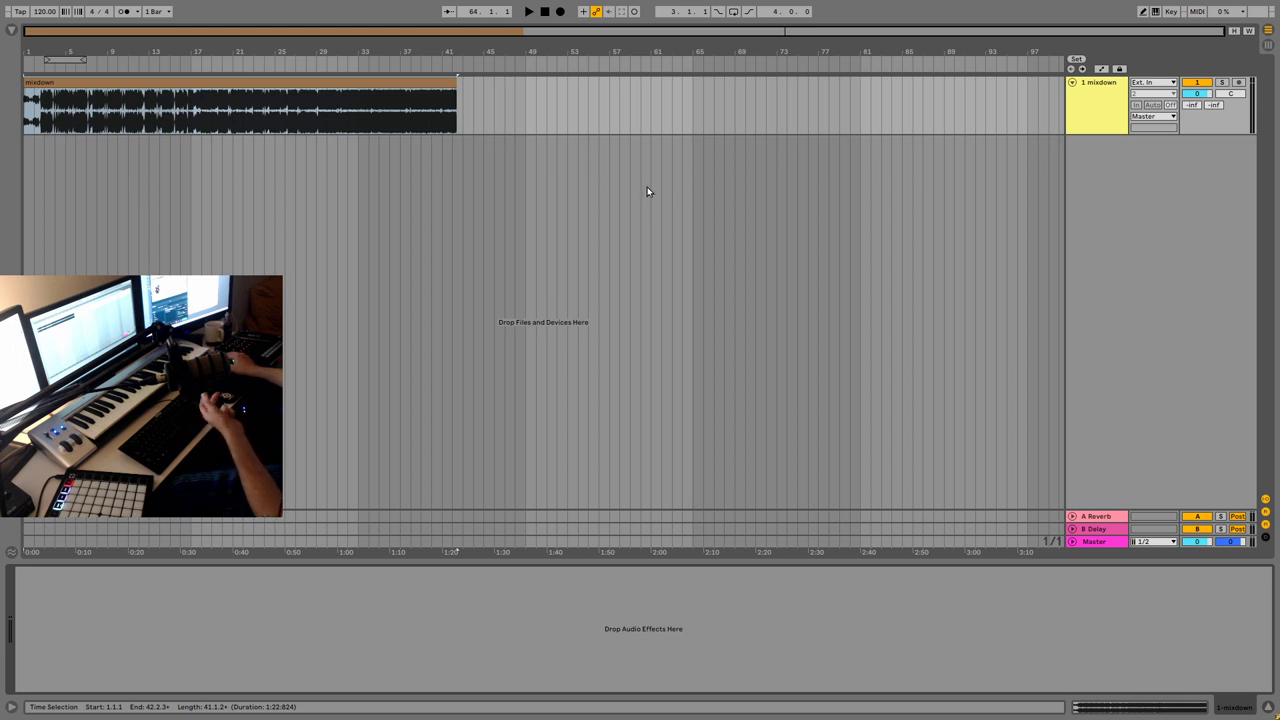
{"action": "mouse_move", "coordinate": [651, 204]}
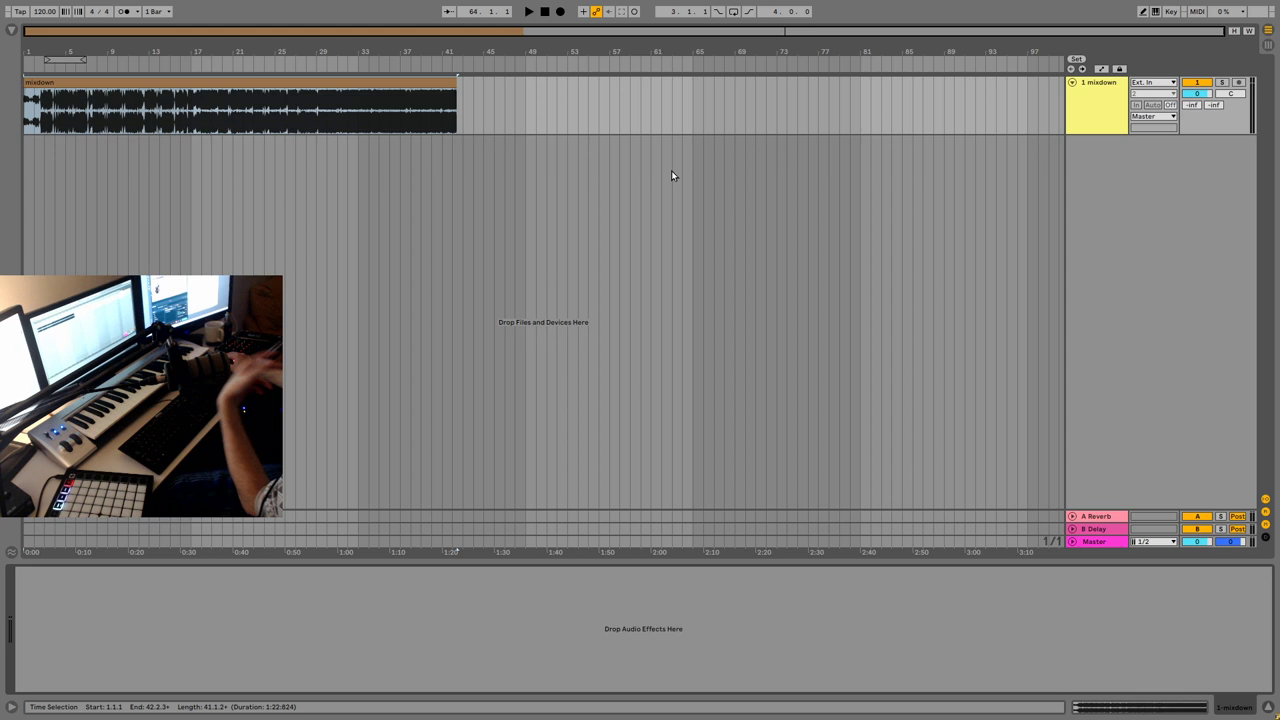
{"action": "mouse_move", "coordinate": [652, 166]}
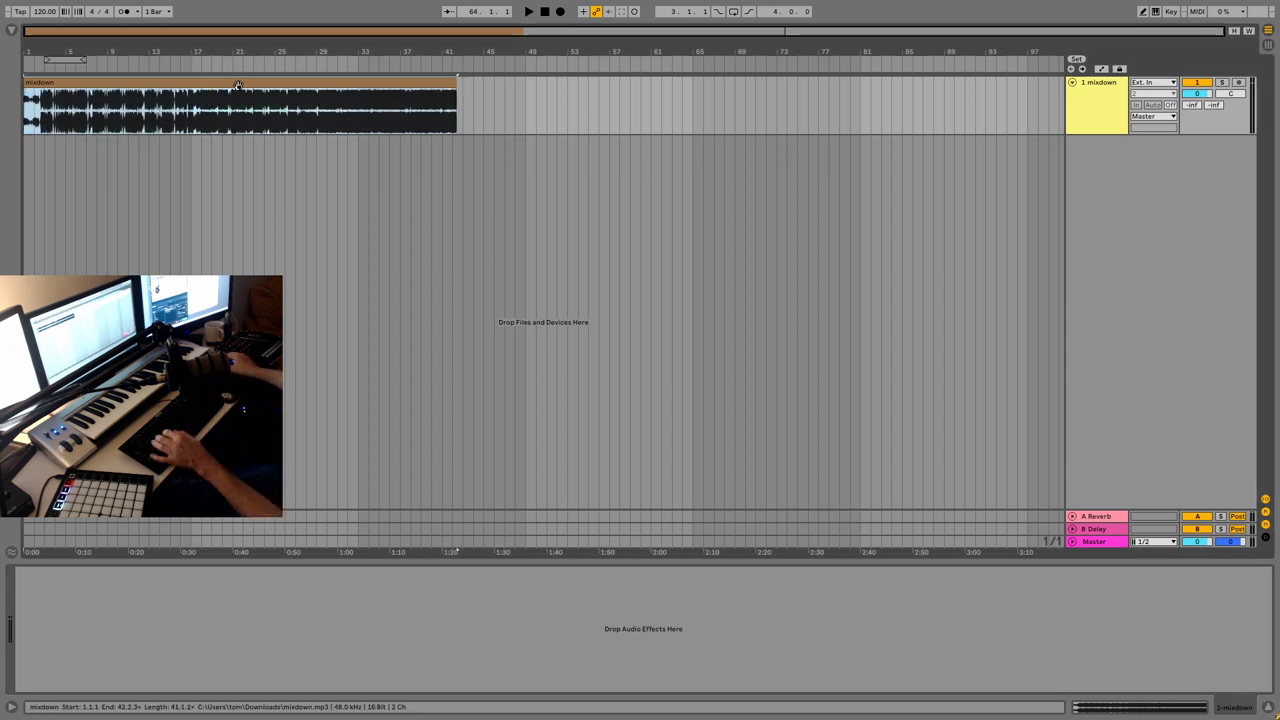
- Show the mixdown clip in Clip View and the browser's Audio Effects category
{"action": "double_click", "coordinate": [238, 105]}
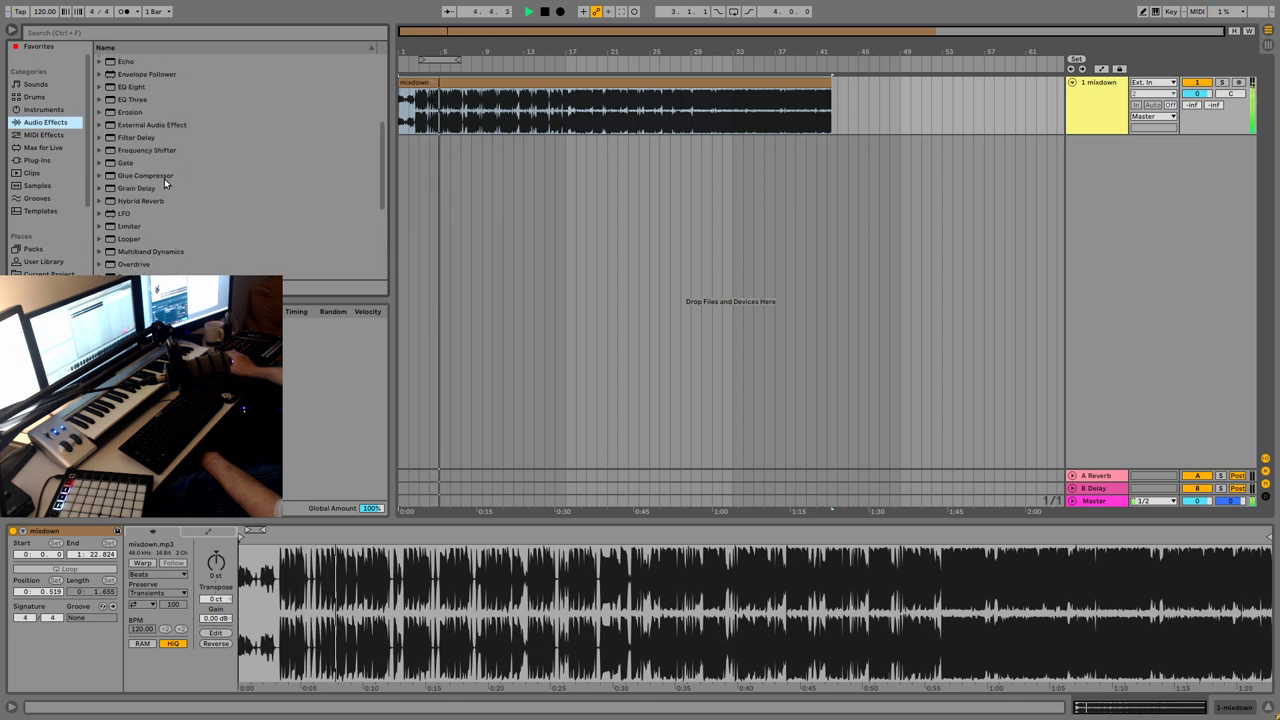
{"action": "left_click", "coordinate": [131, 87]}
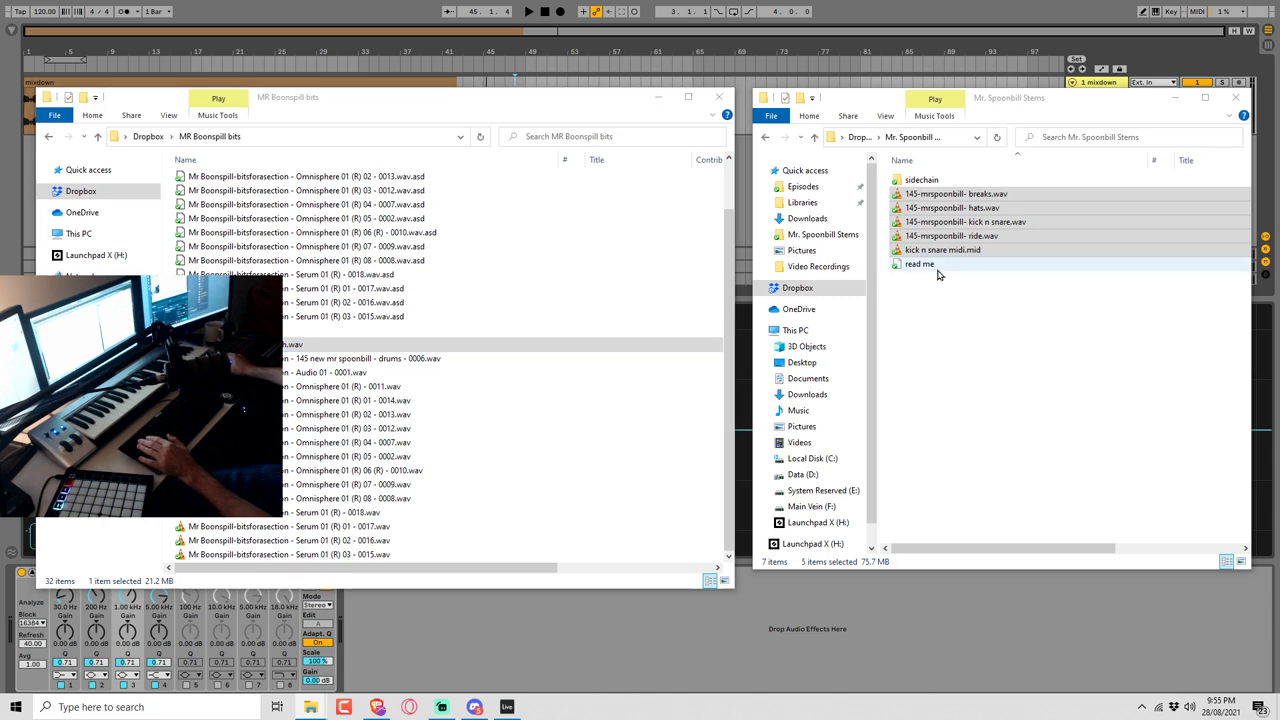
{"action": "double_click", "coordinate": [918, 263]}
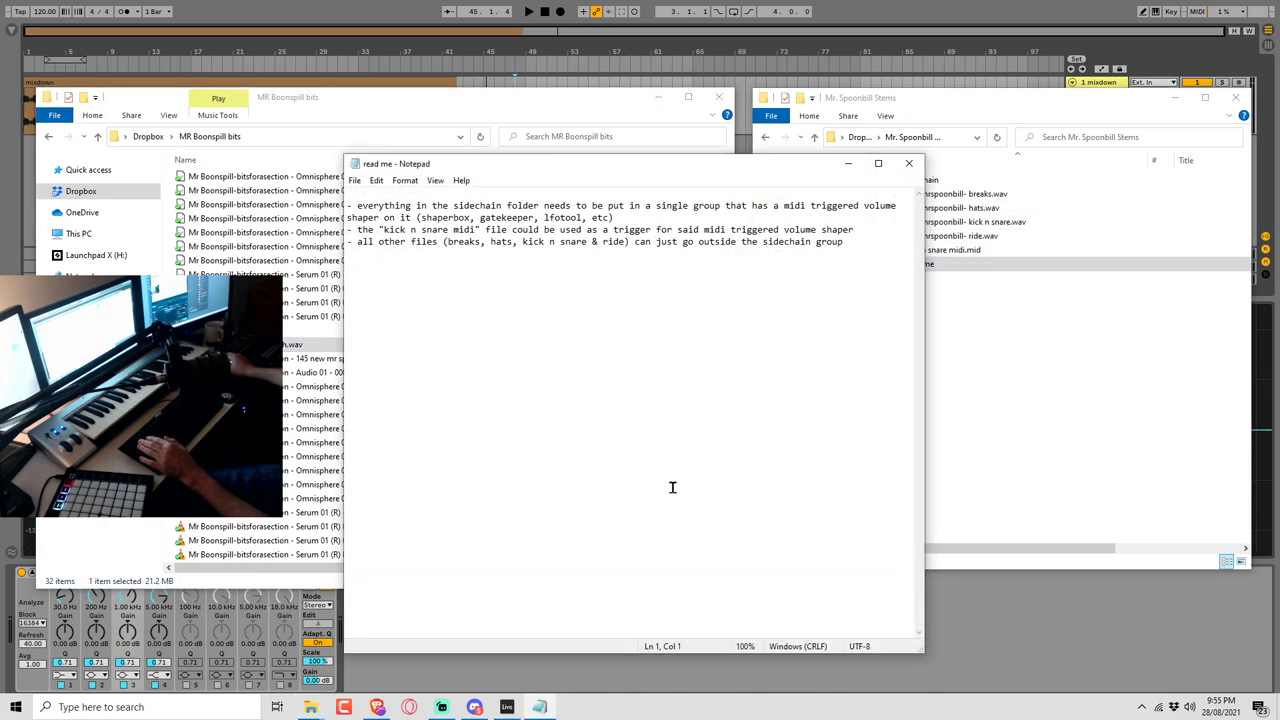
{"action": "mouse_move", "coordinate": [750, 275]}
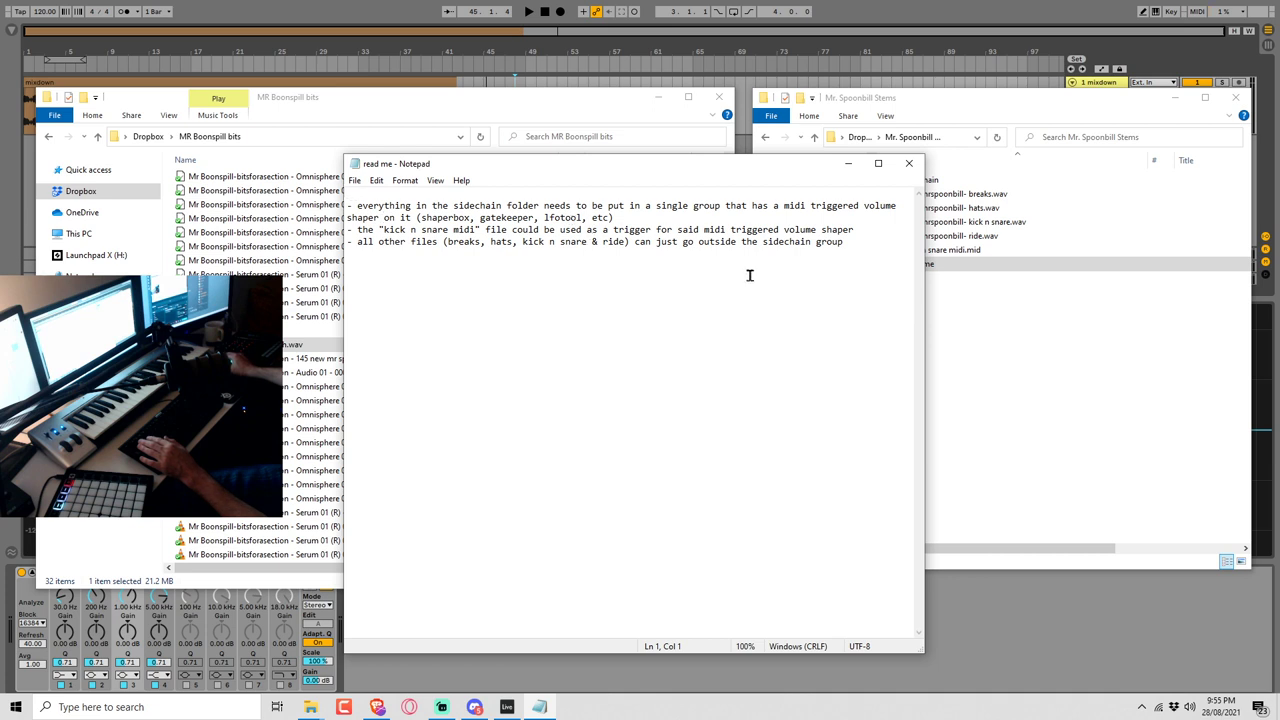
{"action": "mouse_move", "coordinate": [790, 271]}
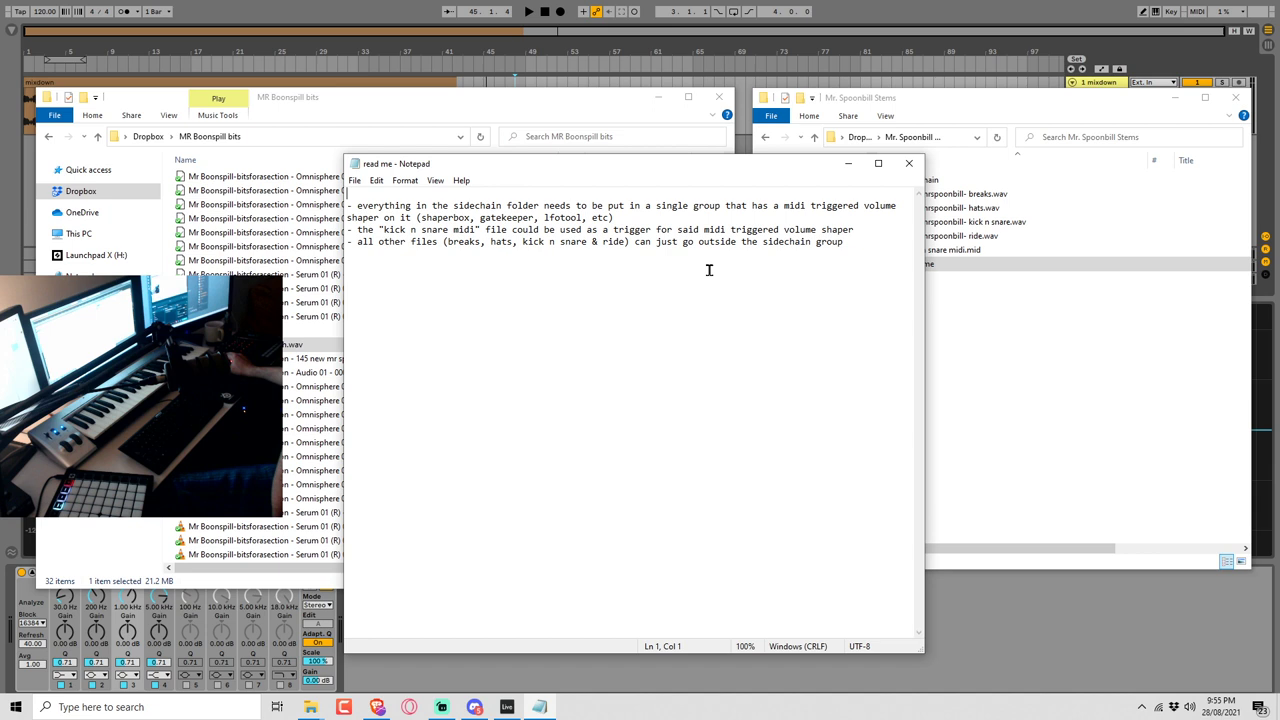
{"action": "mouse_move", "coordinate": [540, 276]}
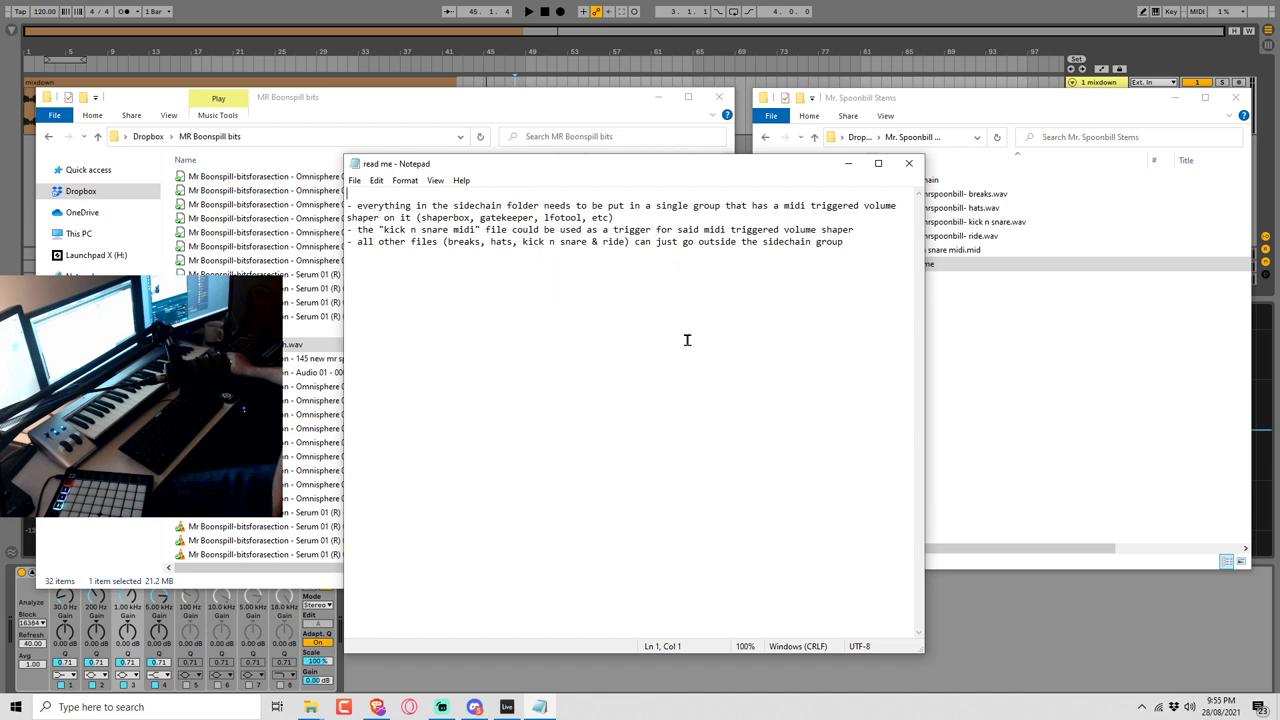
{"action": "mouse_move", "coordinate": [675, 294]}
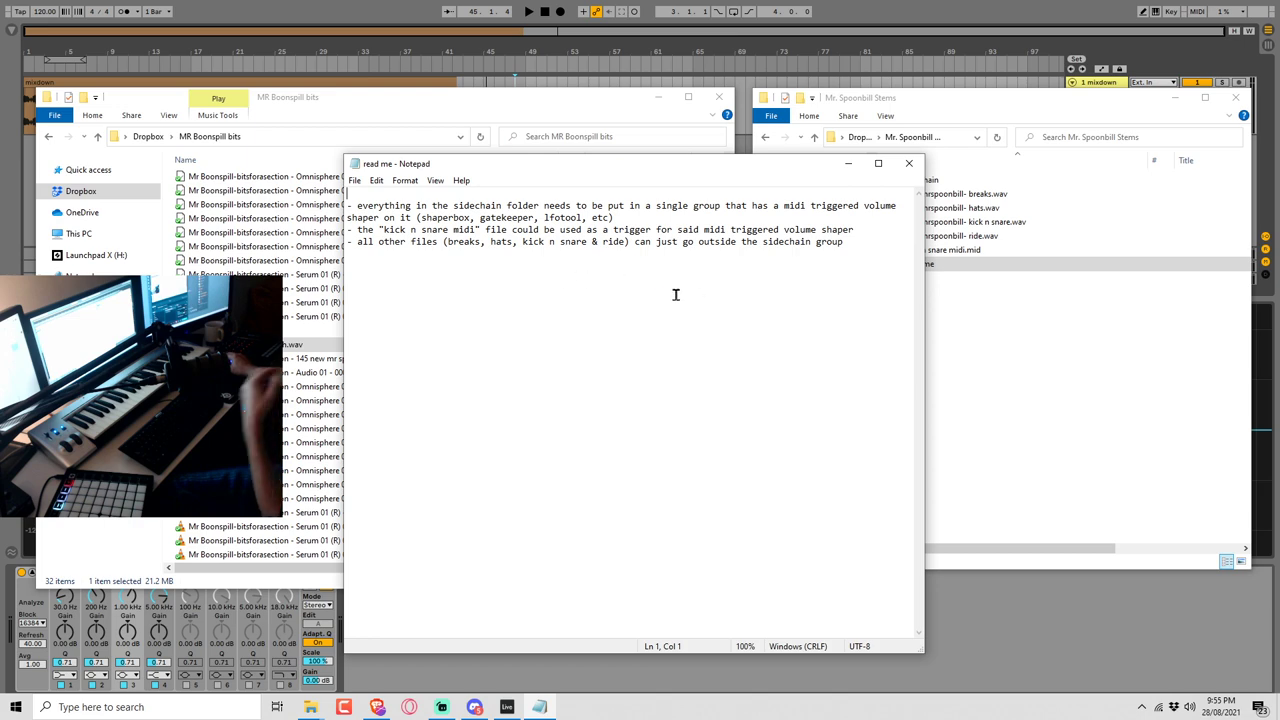
{"action": "left_click", "coordinate": [908, 162]}
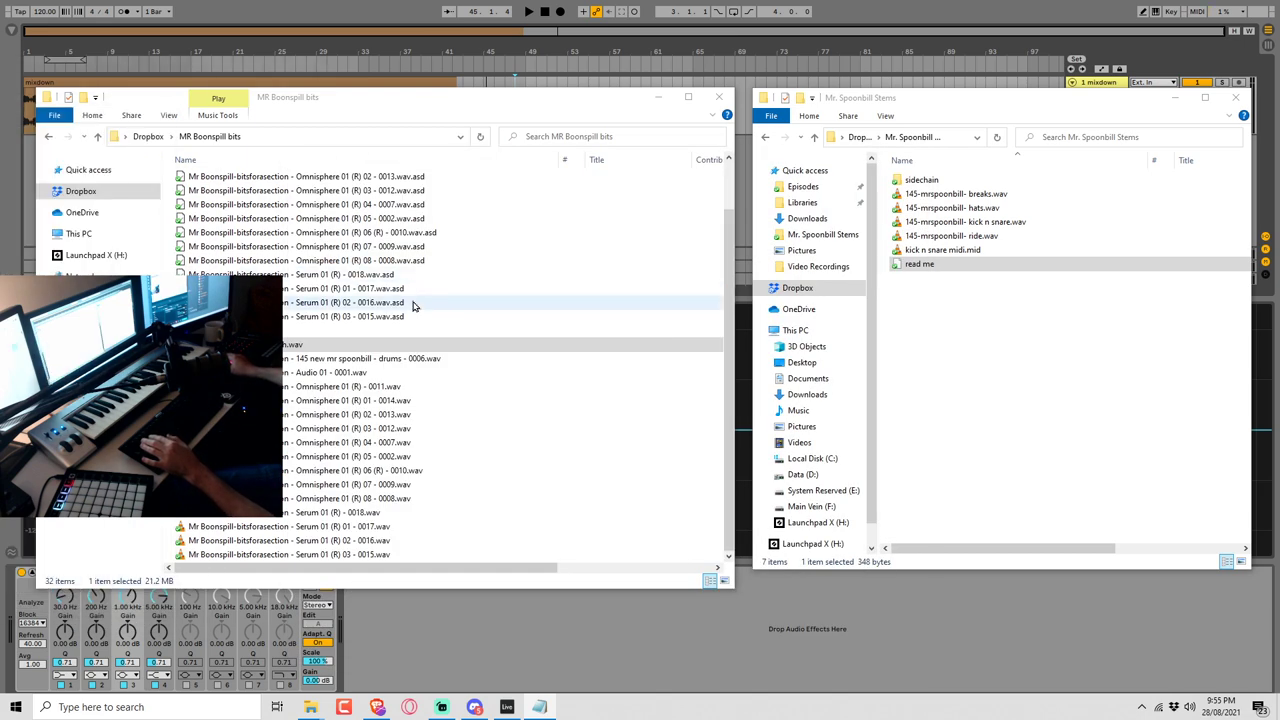
- Drag the breaks, hats, kick n snare and ride WAVs plus the kick n snare MIDI into Arrangement View
{"action": "left_click", "coordinate": [955, 193]}
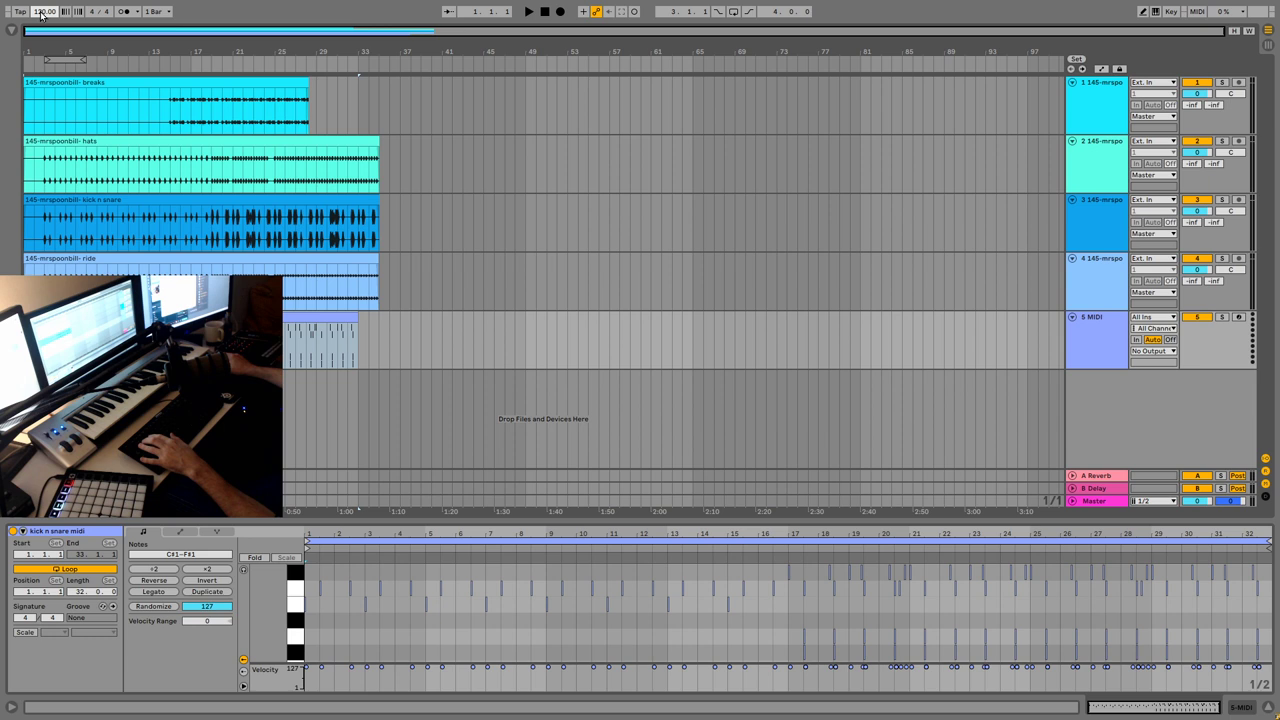
- Change the song tempo to 145 BPM and check the clip's warp BPM
{"action": "left_click", "coordinate": [100, 140]}
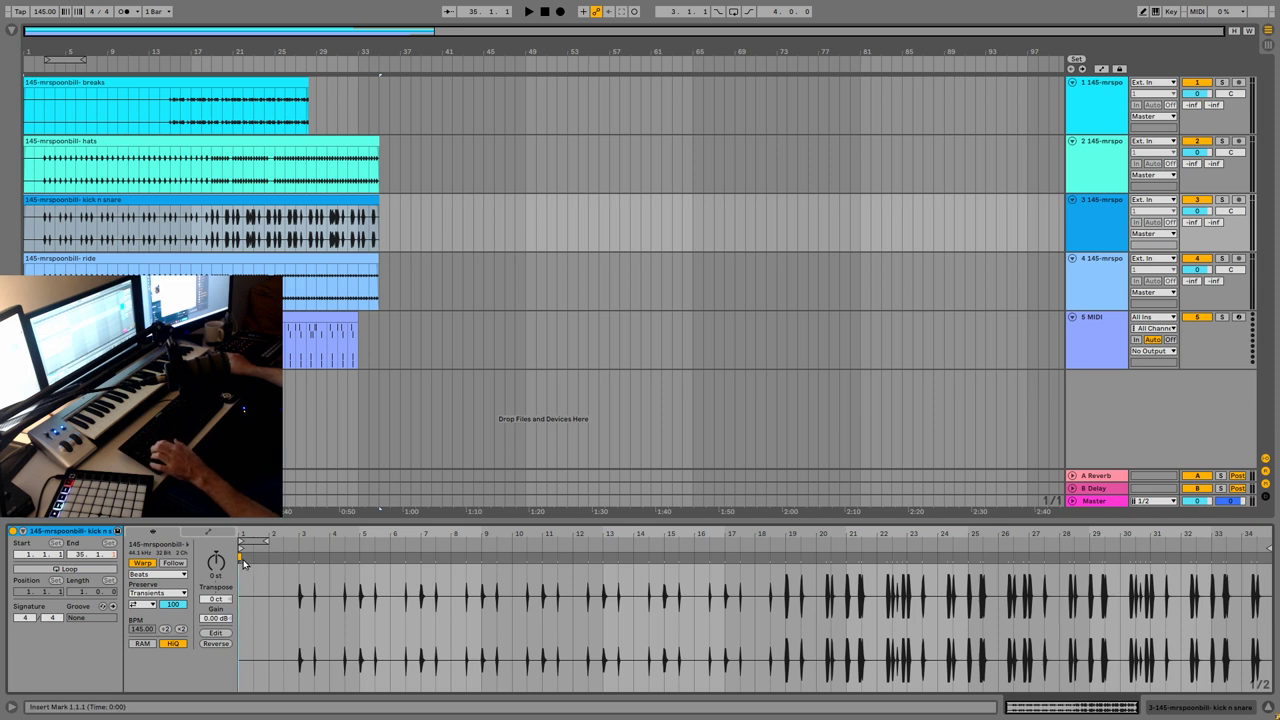
{"action": "left_click", "coordinate": [114, 259]}
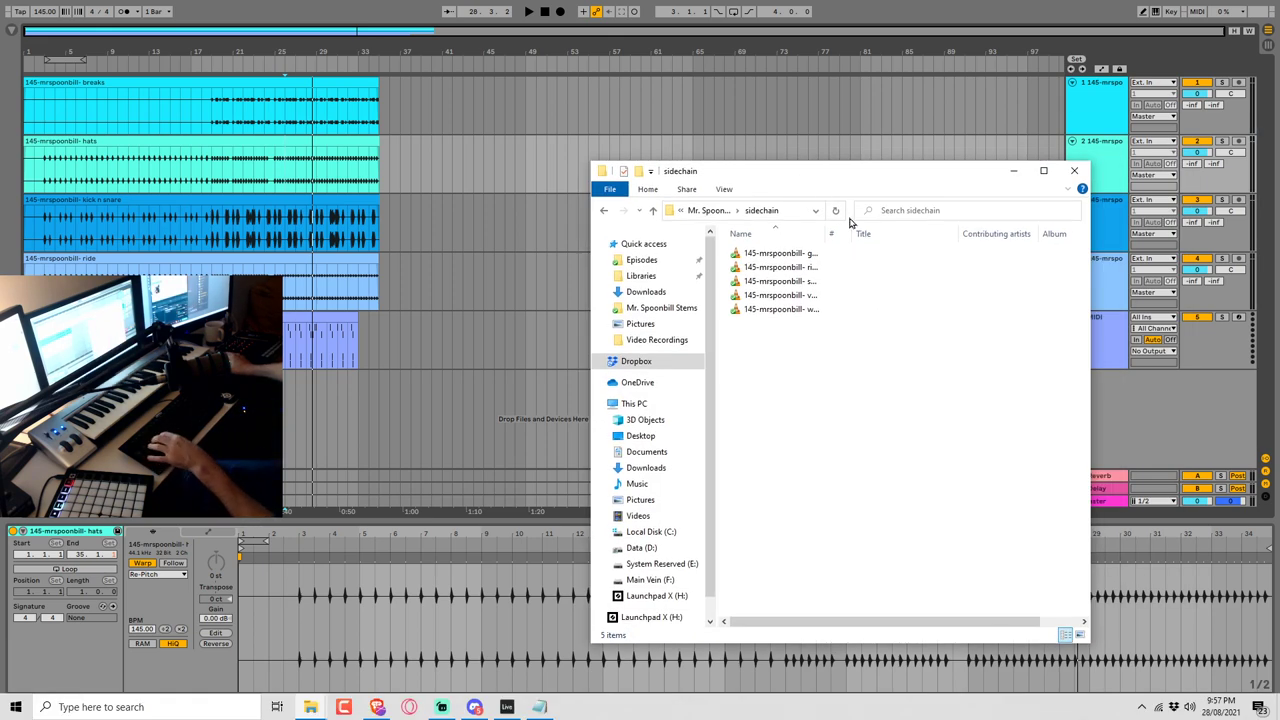
{"action": "mouse_move", "coordinate": [803, 267]}
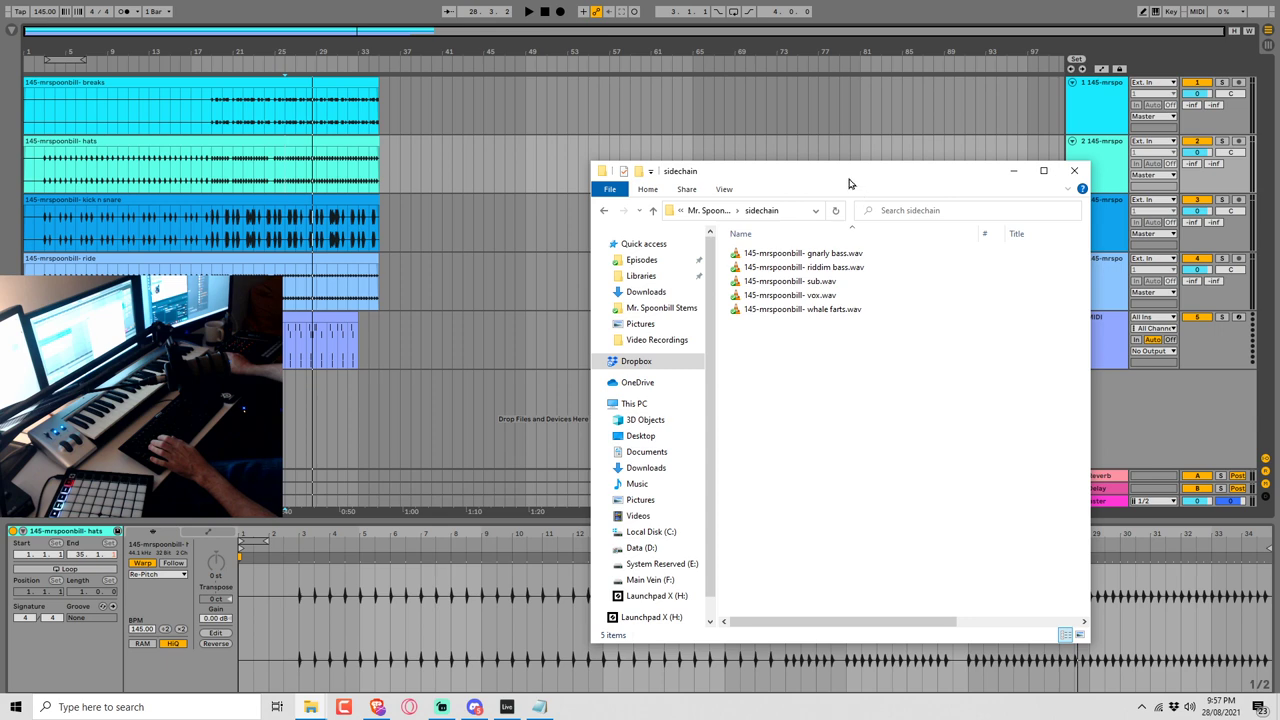
- Drag the gnarly bass, riddim bass, sub, vox and whale farts stems into new tracks
{"action": "left_click", "coordinate": [1074, 170]}
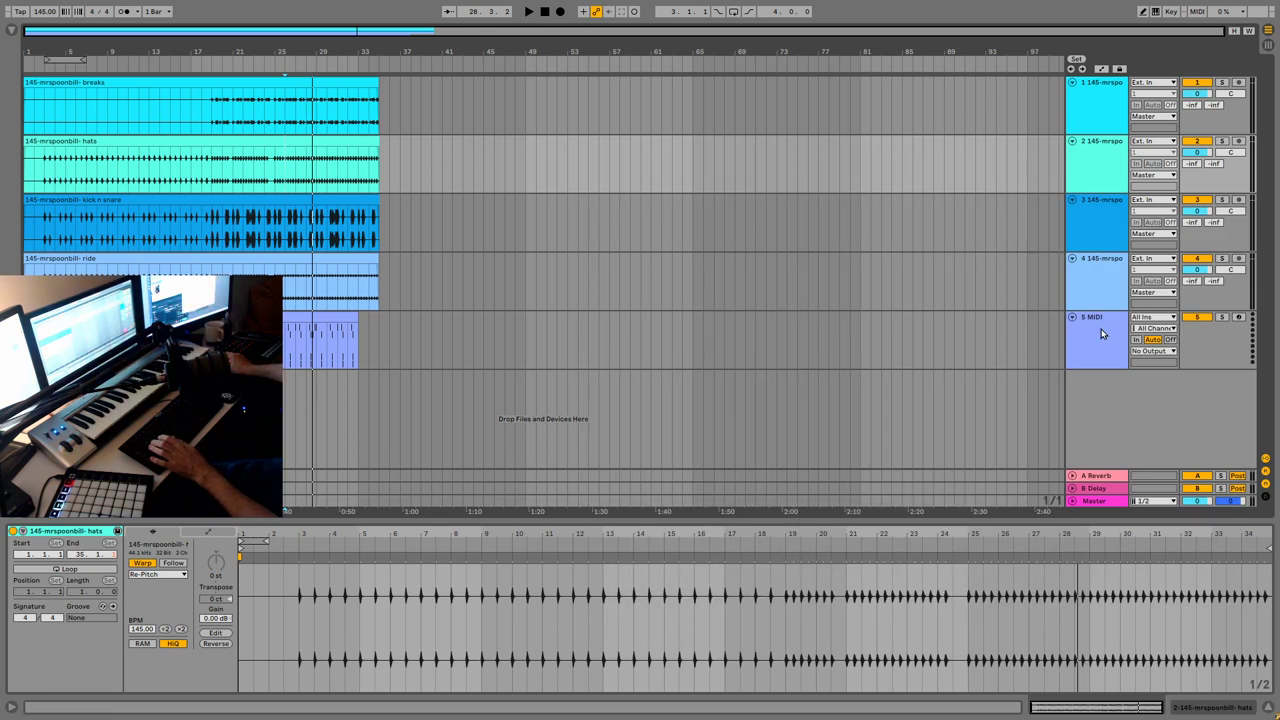
{"action": "left_click", "coordinate": [1095, 335]}
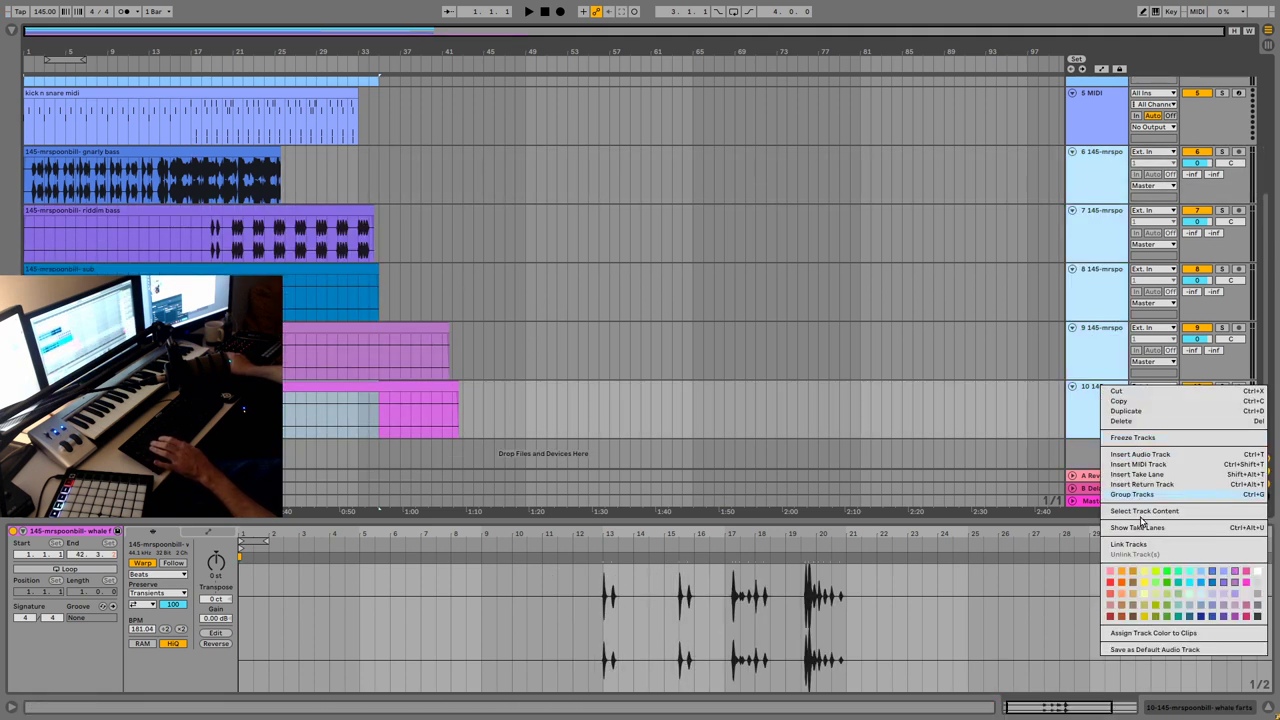
{"action": "left_click", "coordinate": [1131, 494]}
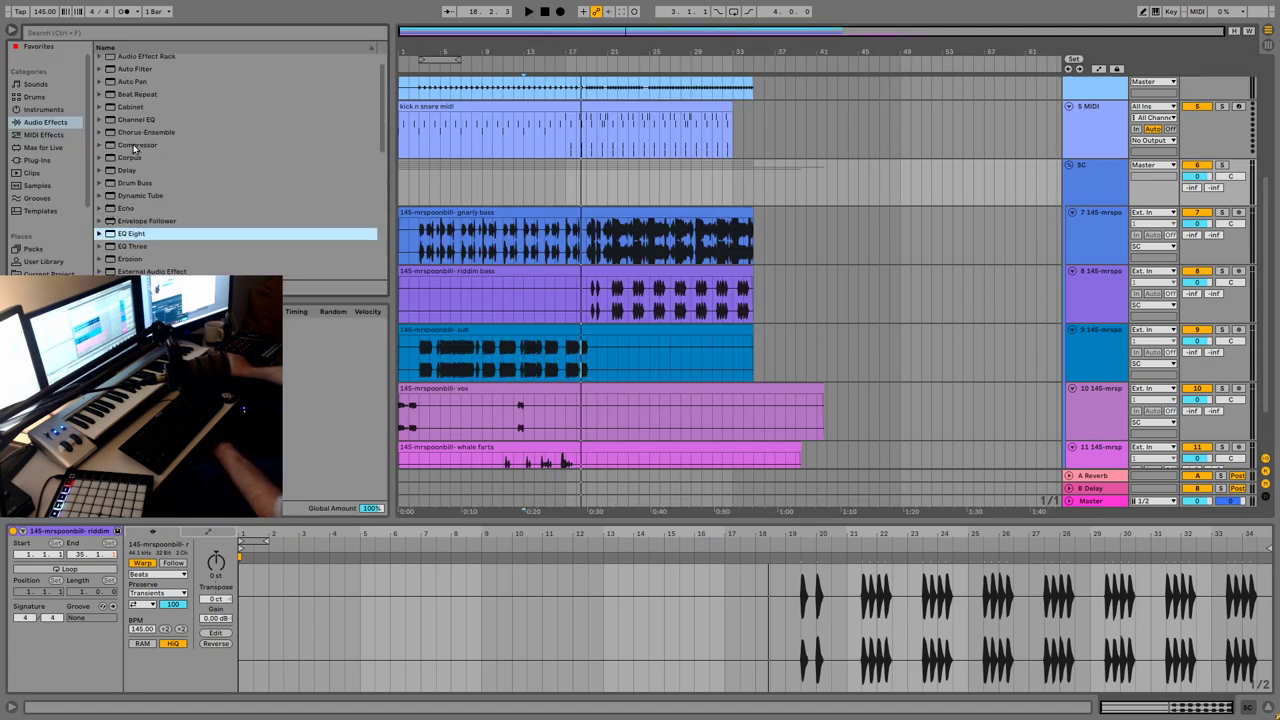
- Load a sidechain-enabled Compressor on SC and rename the kick n snare MIDI track SC Trigger
{"action": "double_click", "coordinate": [137, 144]}
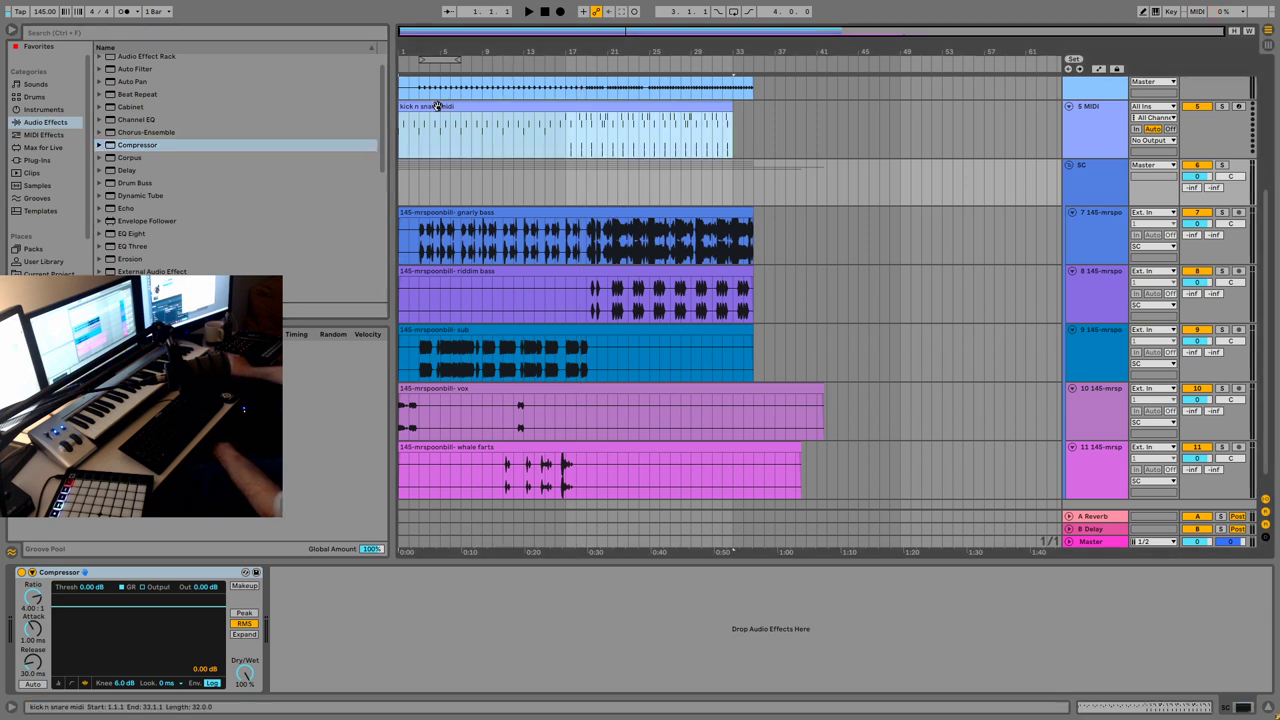
{"action": "left_click", "coordinate": [1088, 106]}
{"action": "type", "text": "SC Trigger"}
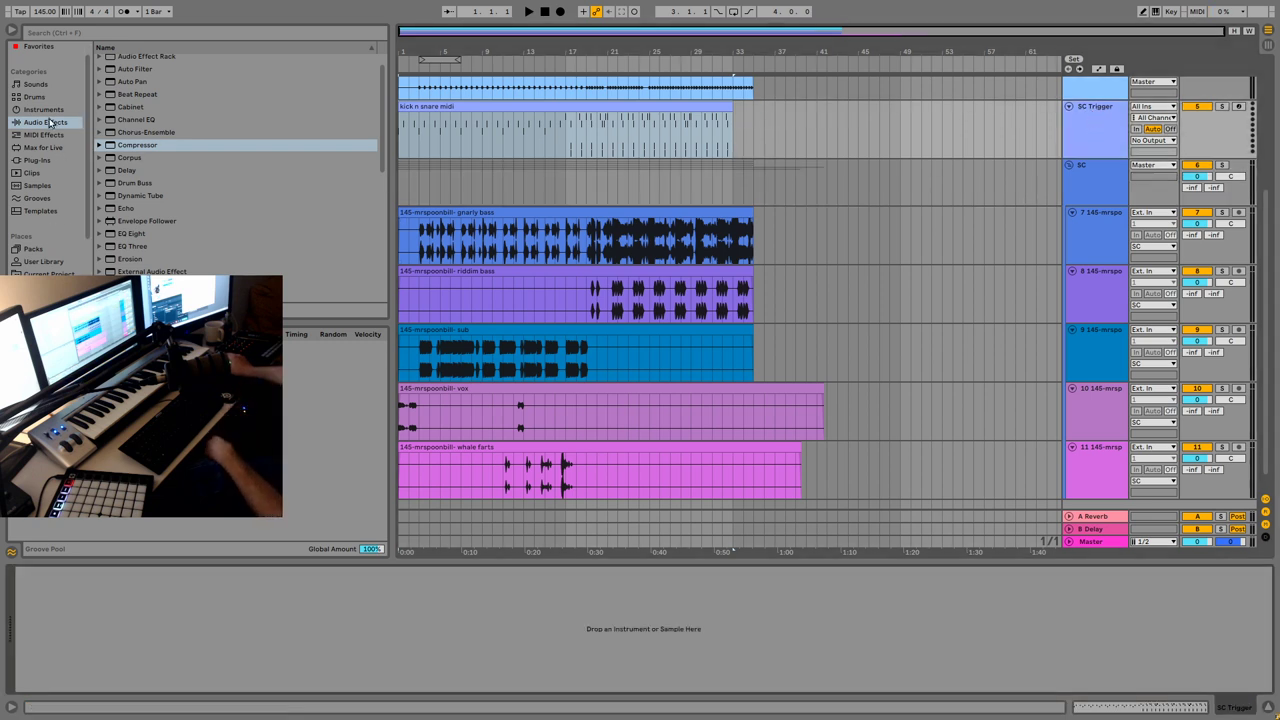
{"action": "left_click", "coordinate": [43, 109]}
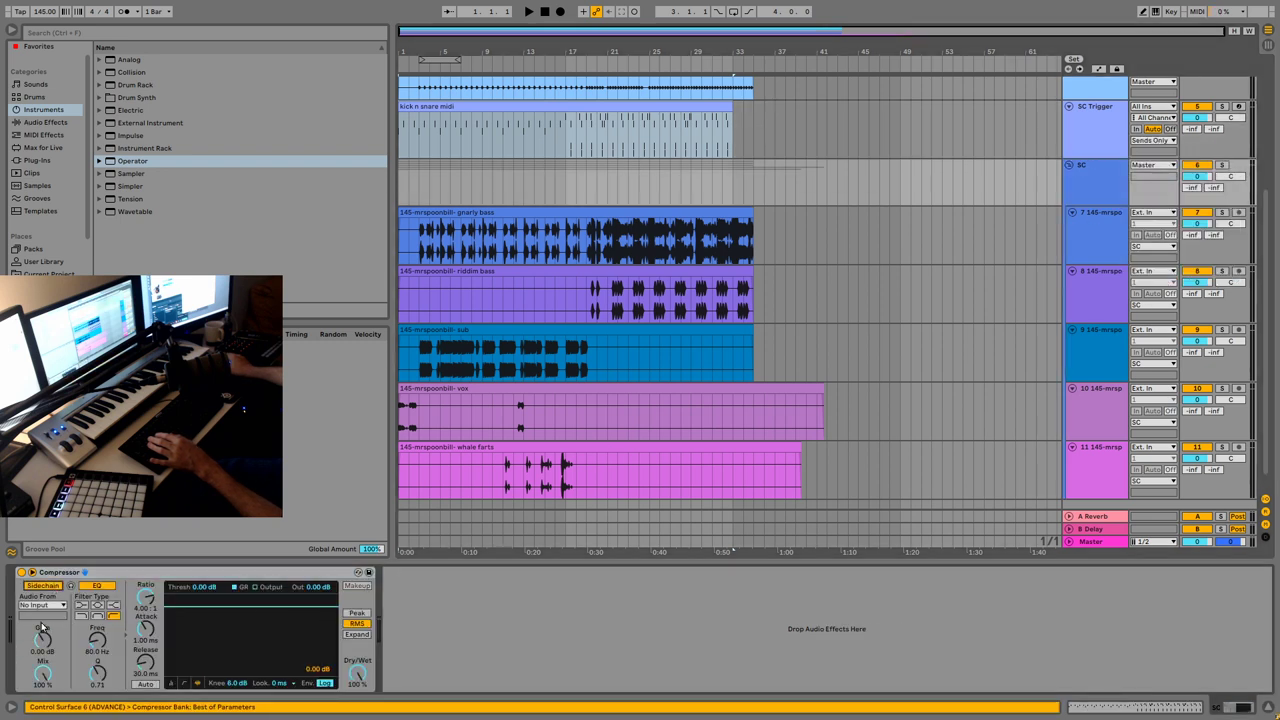
- Load Operator onto the SC Trigger MIDI track and play back the arrangement
{"action": "left_click", "coordinate": [40, 605]}
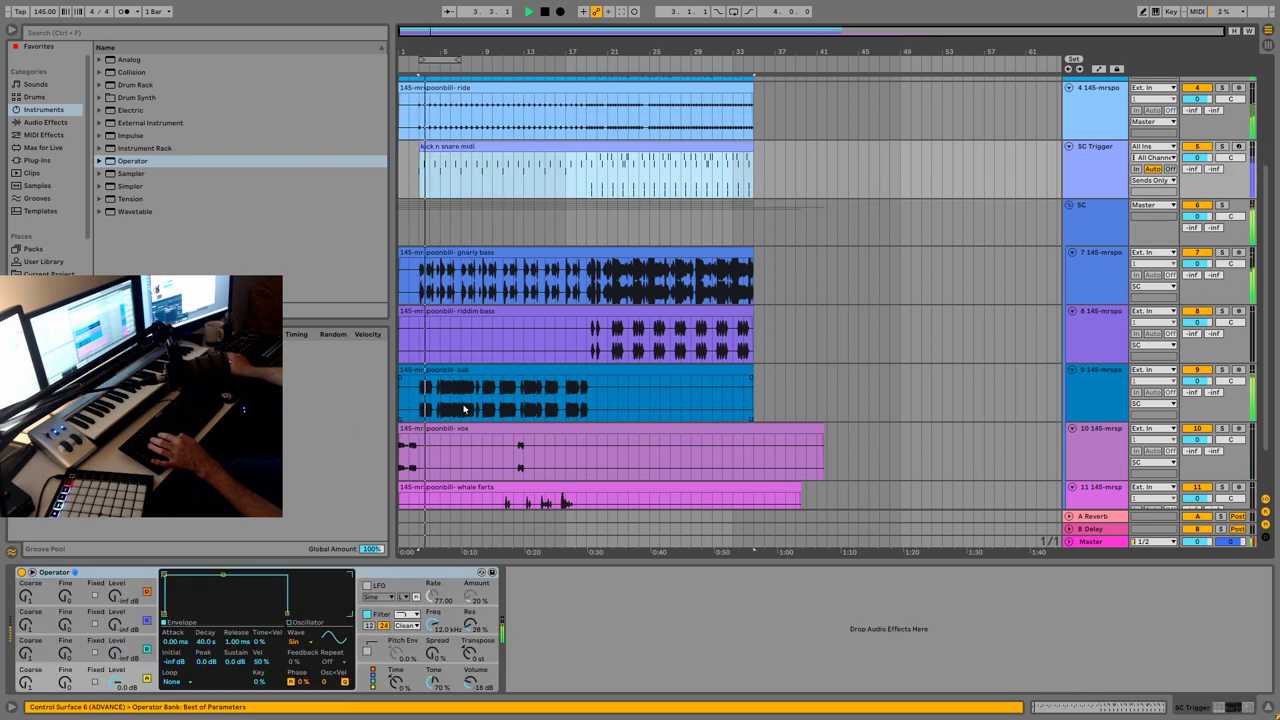
{"action": "left_click", "coordinate": [1095, 220]}
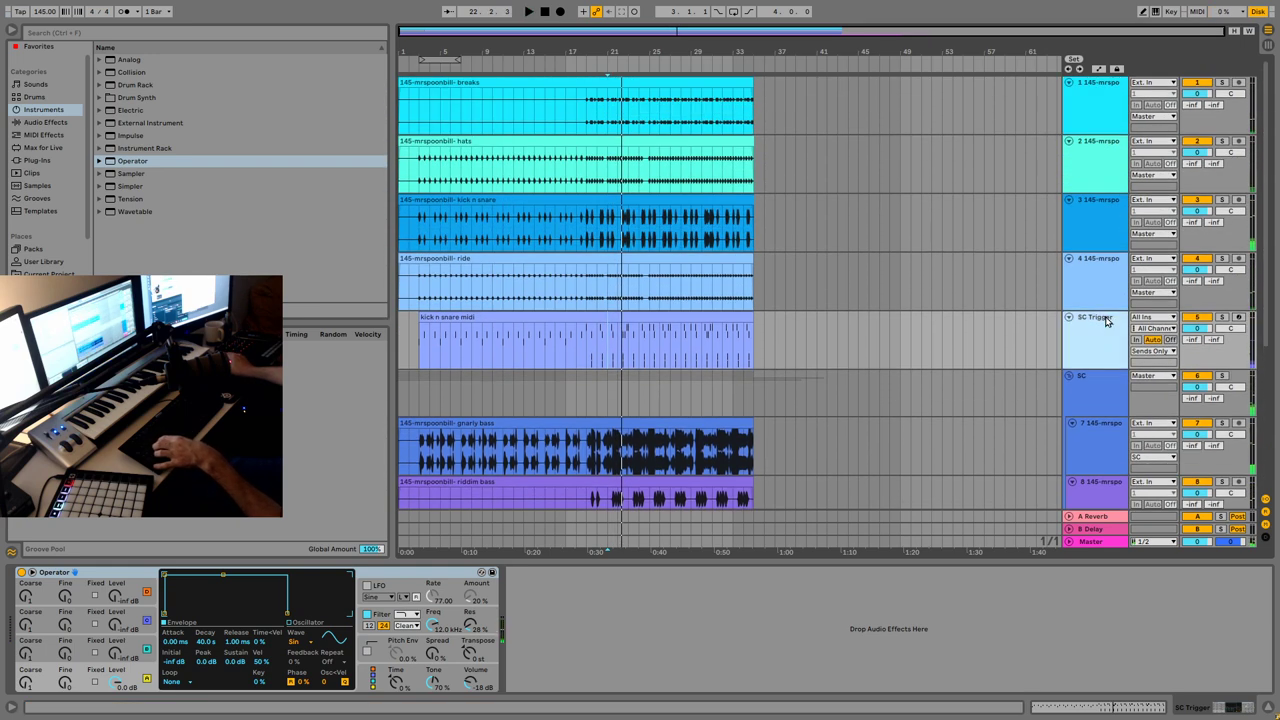
- Group the four Mr Boonspill drum stems (breaks, hats, kick n snare, ride) into one Group track
{"action": "right_click", "coordinate": [1095, 82]}
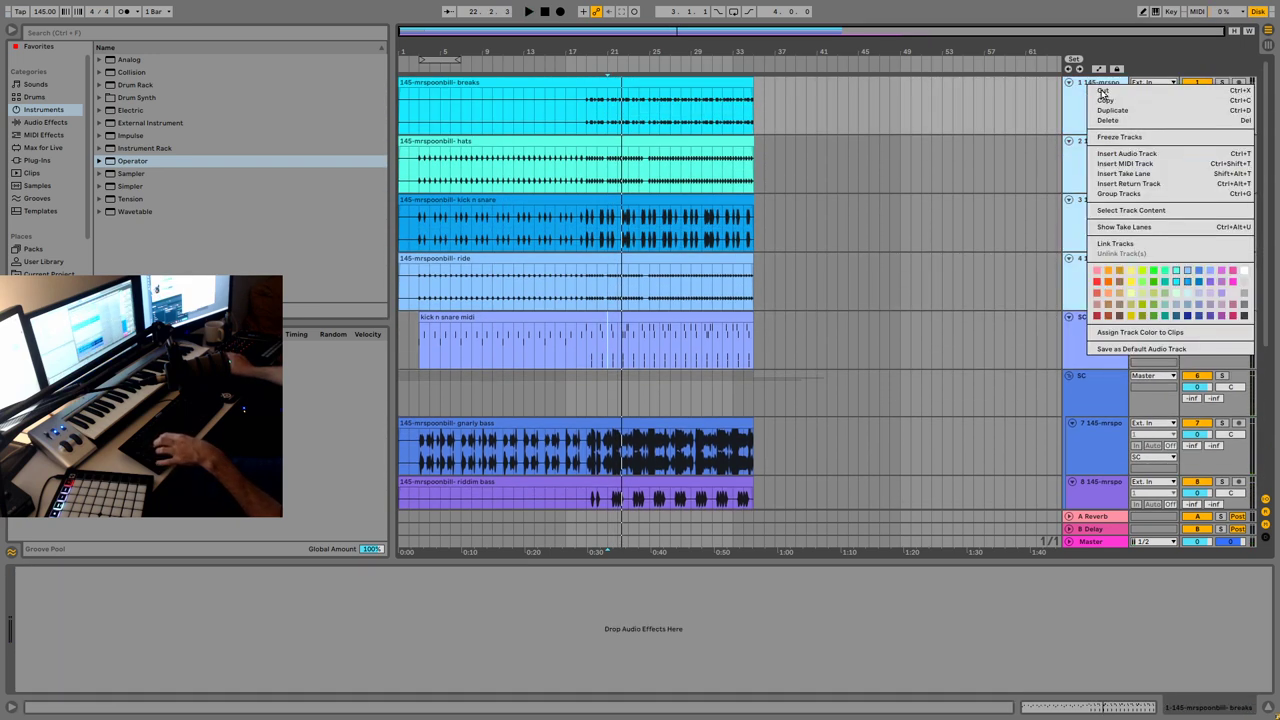
{"action": "left_click", "coordinate": [1120, 193]}
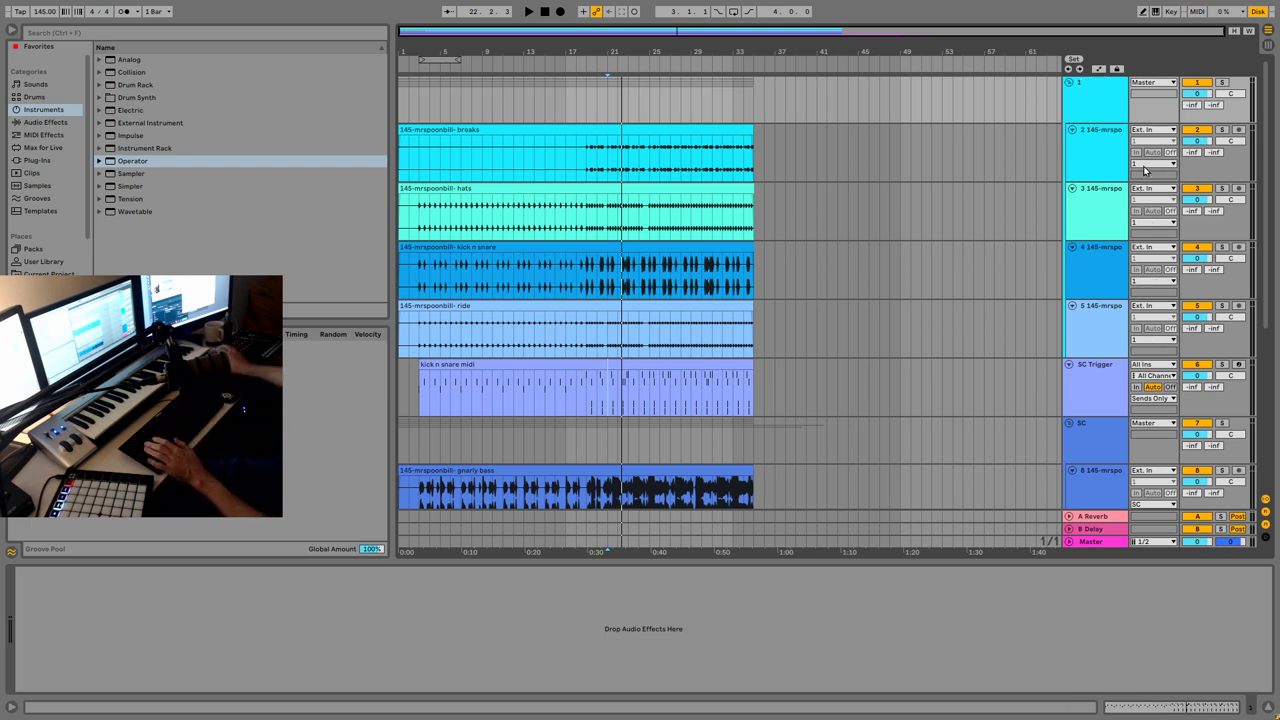
{"action": "scroll", "scroll_direction": "down", "scroll_amount": 3}
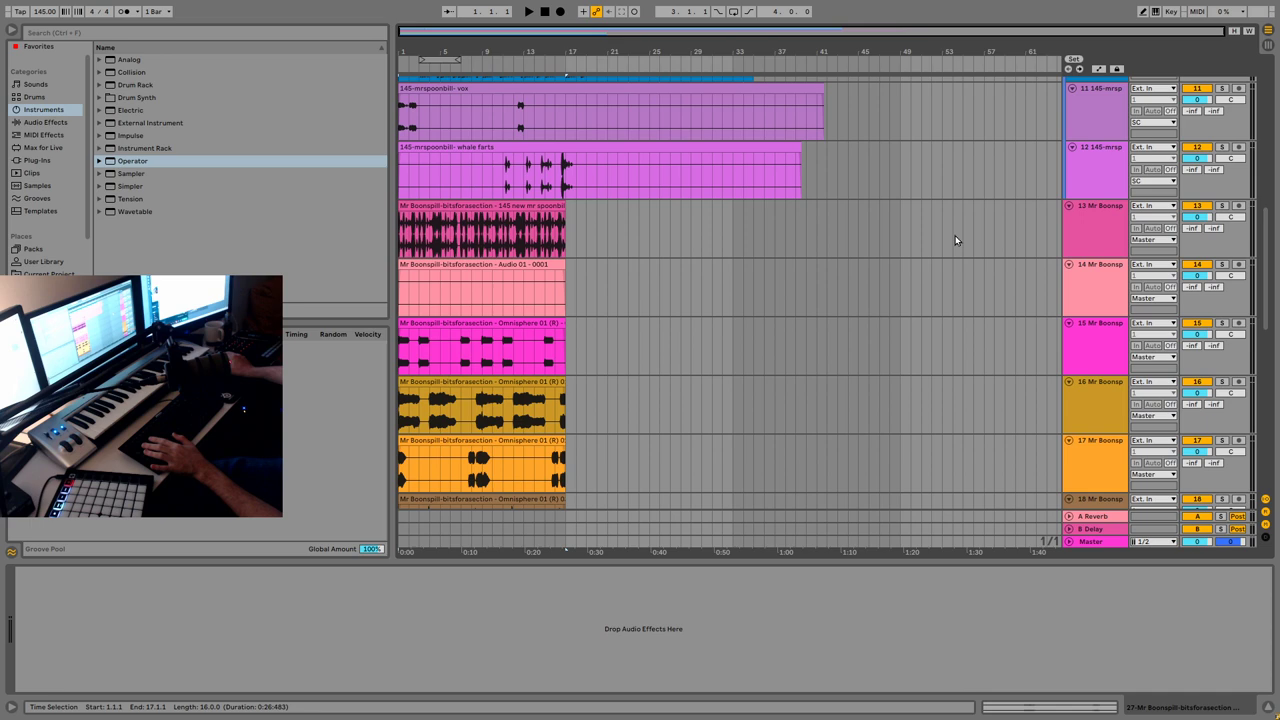
{"action": "scroll", "scroll_direction": "down", "scroll_amount": 3}
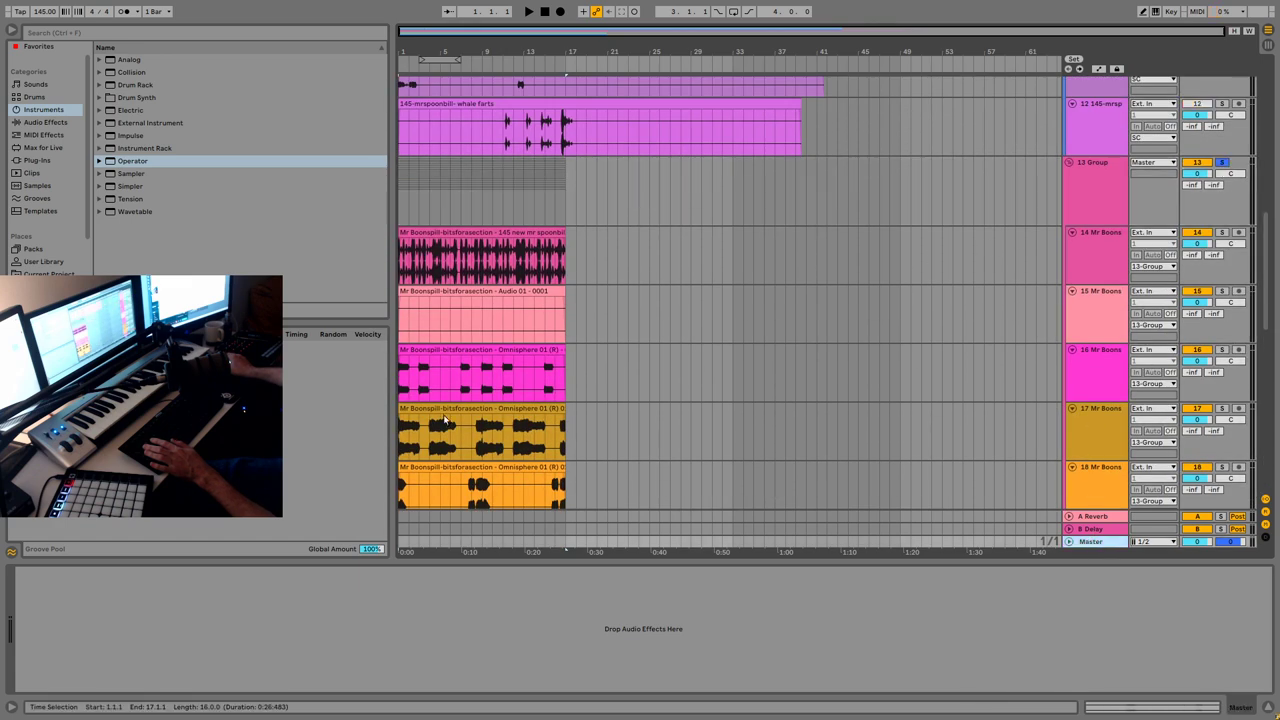
{"action": "left_click", "coordinate": [46, 121]}
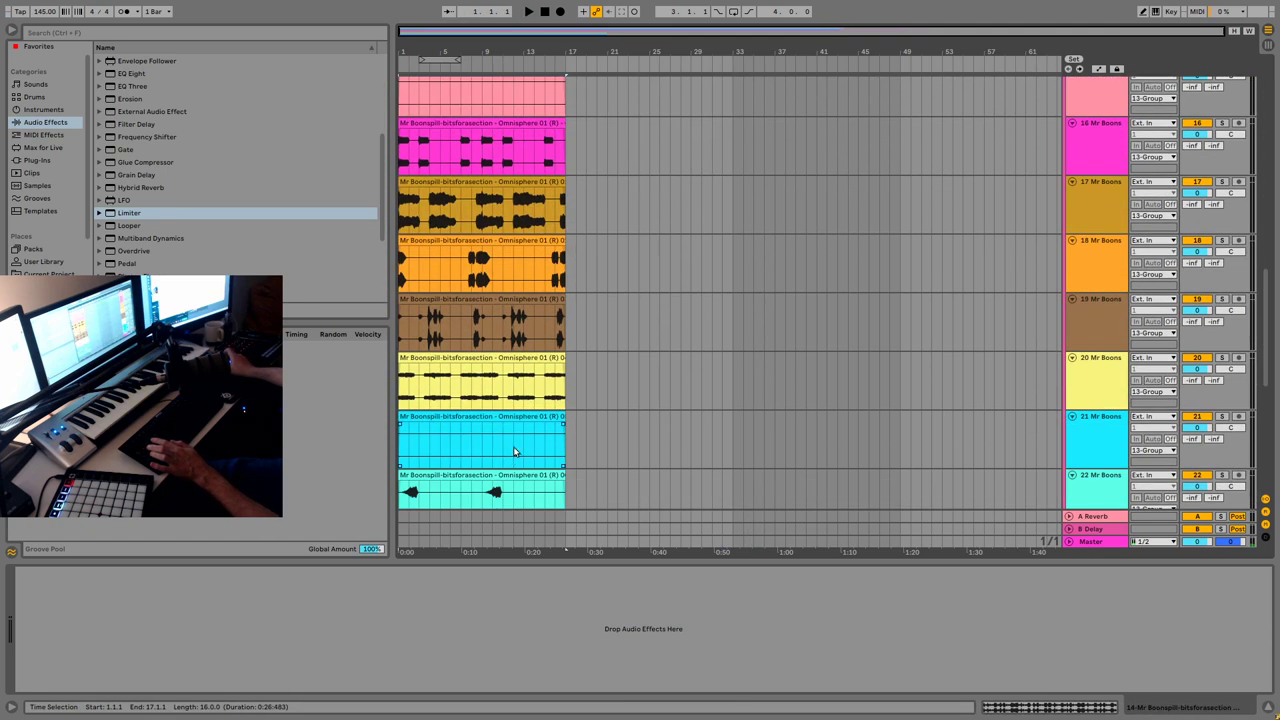
{"action": "scroll", "scroll_direction": "down", "scroll_amount": 3}
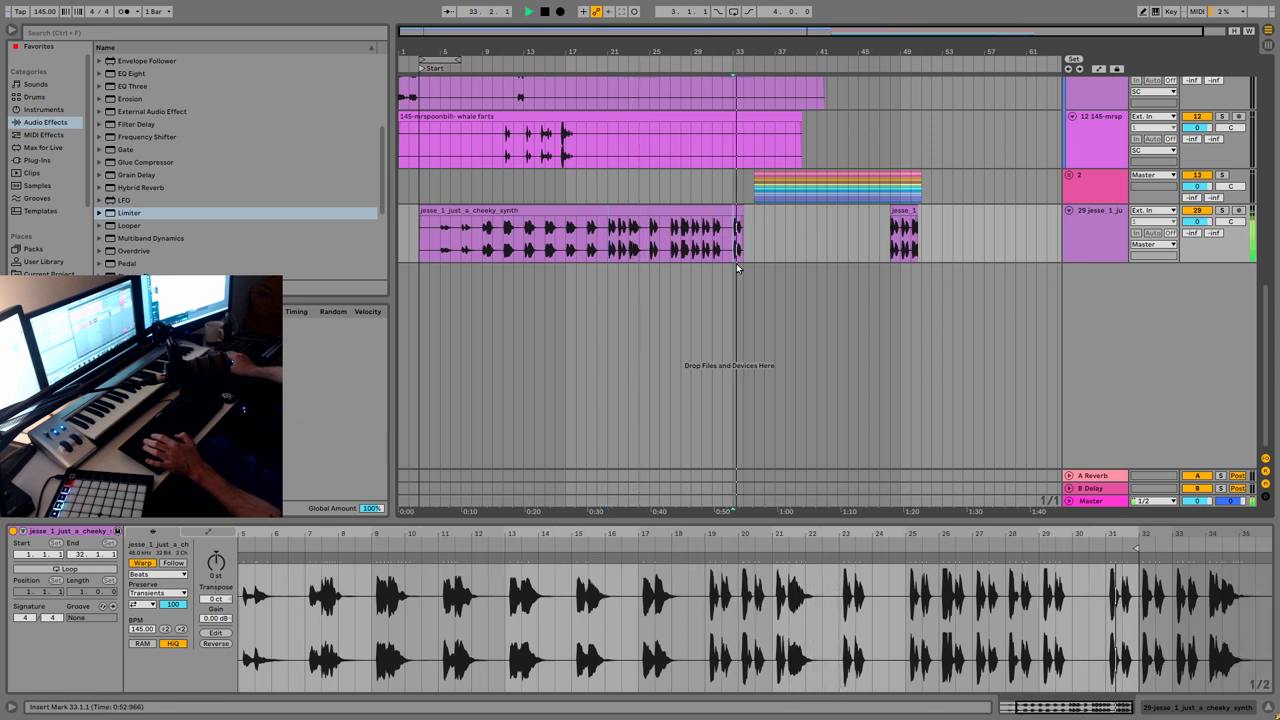
- Place the jesse_1_just_a_cheeky_synth clip at bar 1 on a track named Jesse Synth
{"action": "left_click", "coordinate": [905, 225]}
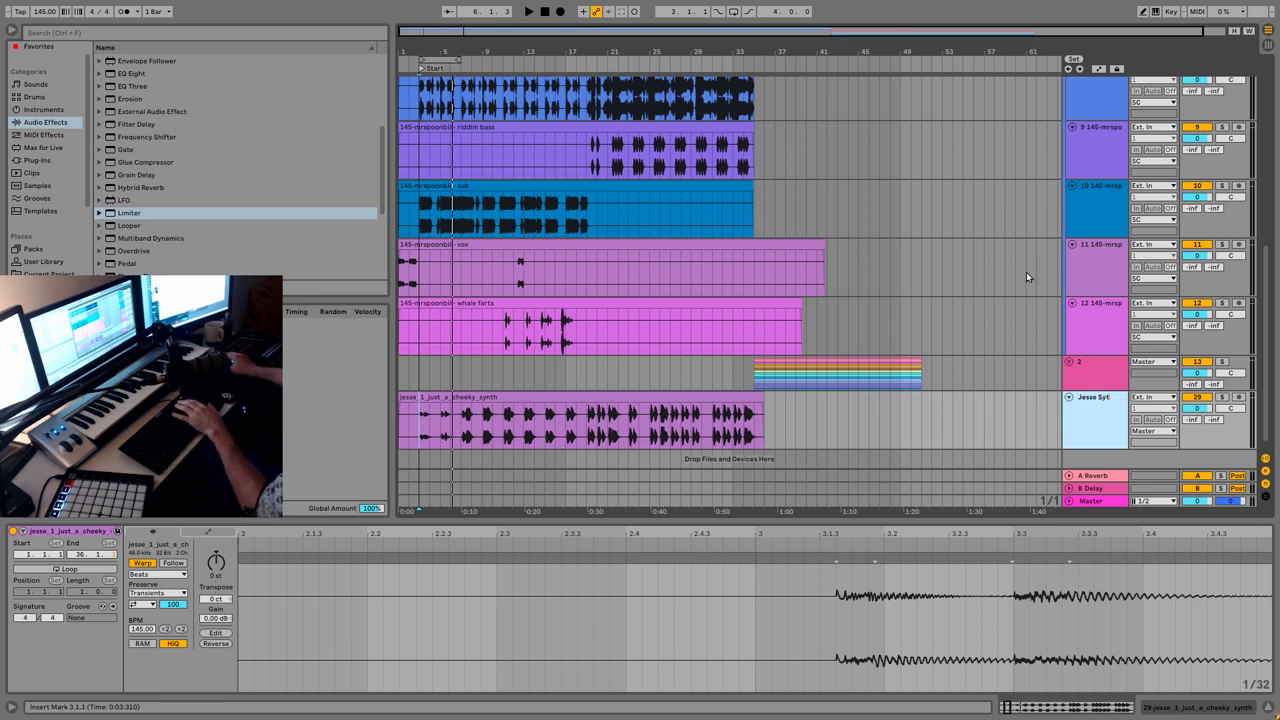
- Duplicate the cheeky synth clip to bar 49 and insert a new MIDI track
{"action": "scroll", "scroll_direction": "down", "scroll_amount": 3}
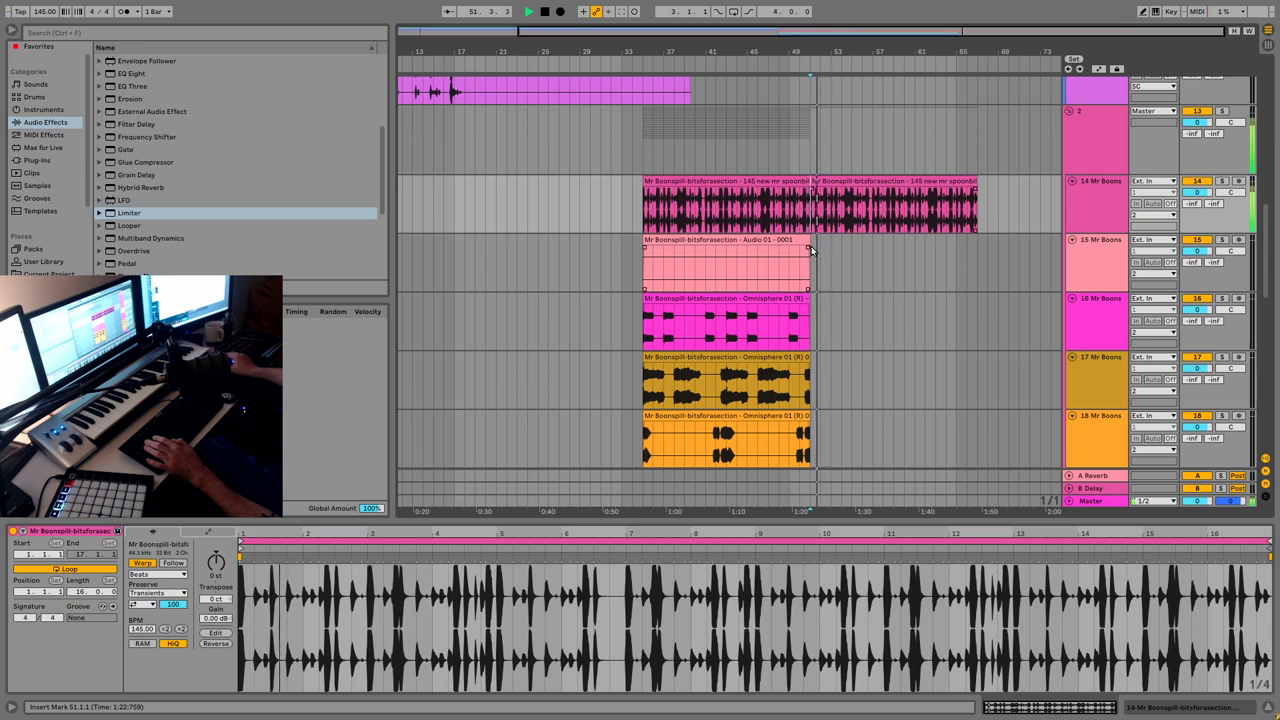
{"action": "scroll", "scroll_direction": "down", "scroll_amount": 3}
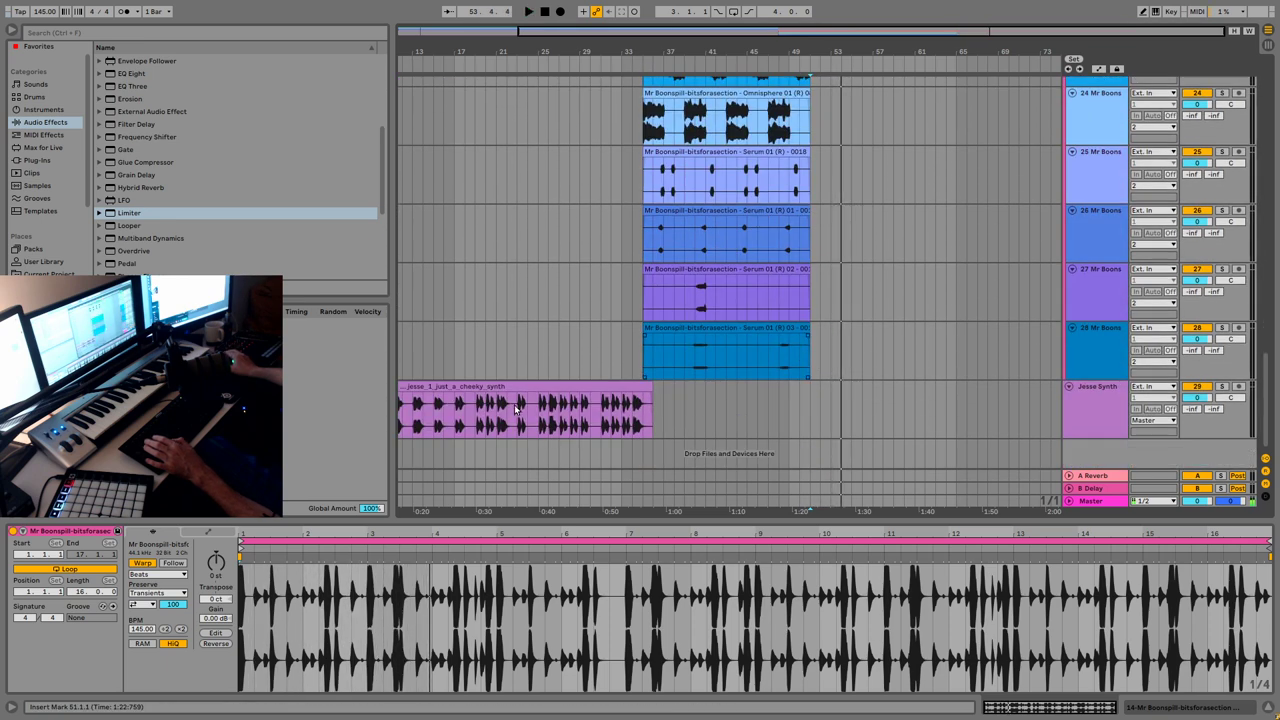
{"action": "left_click", "coordinate": [500, 410]}
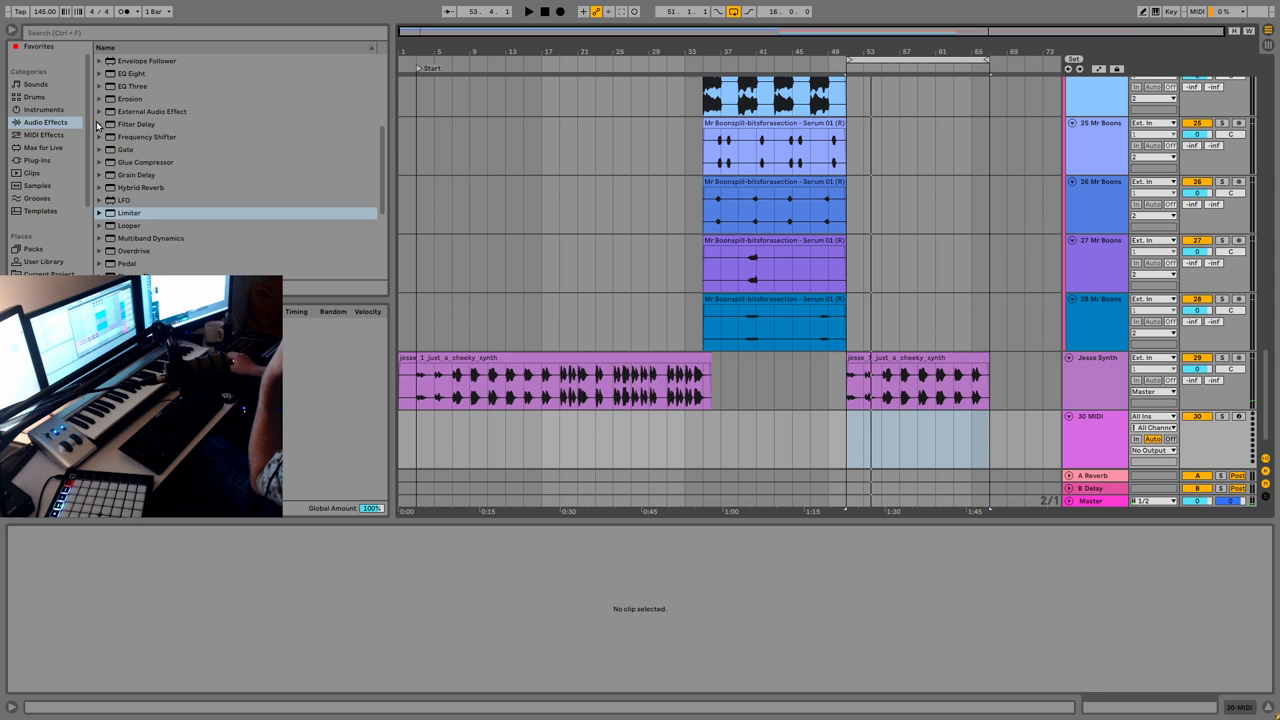
- Load the u-he Diva VST3 onto the new MIDI track and close its plugin window
{"action": "left_click", "coordinate": [37, 160]}
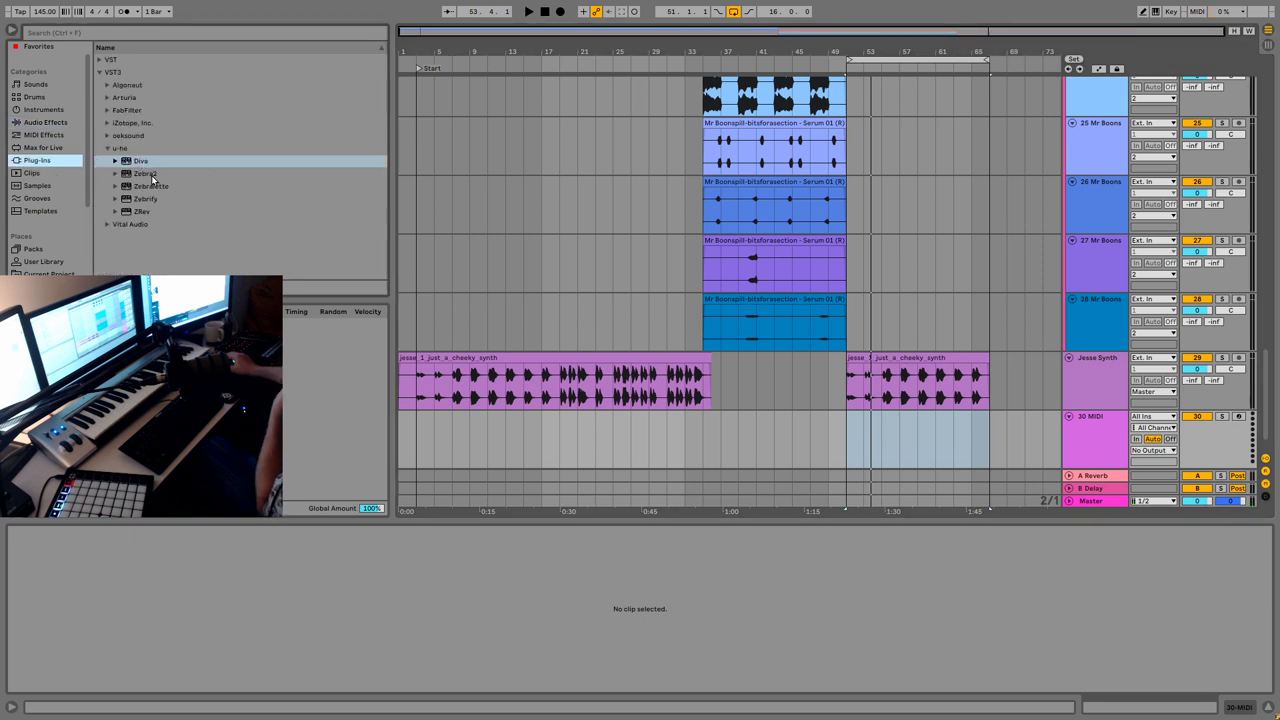
{"action": "double_click", "coordinate": [141, 161]}
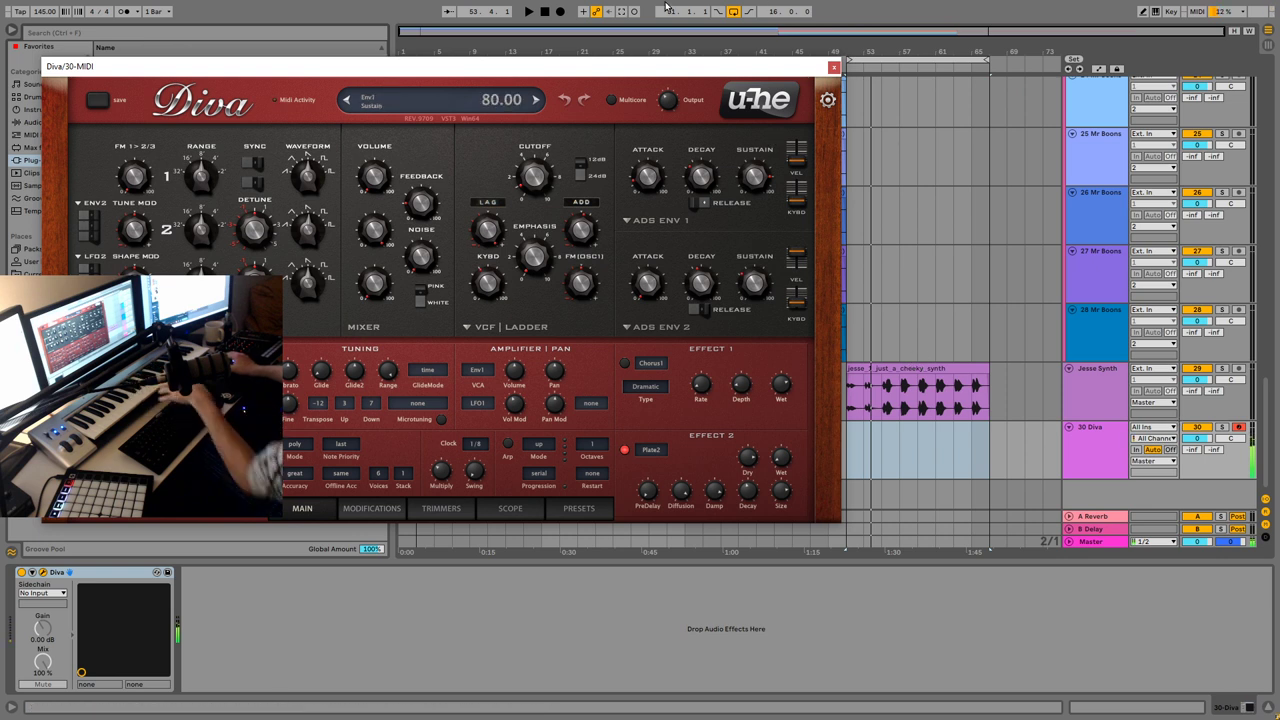
{"action": "left_click", "coordinate": [528, 11]}
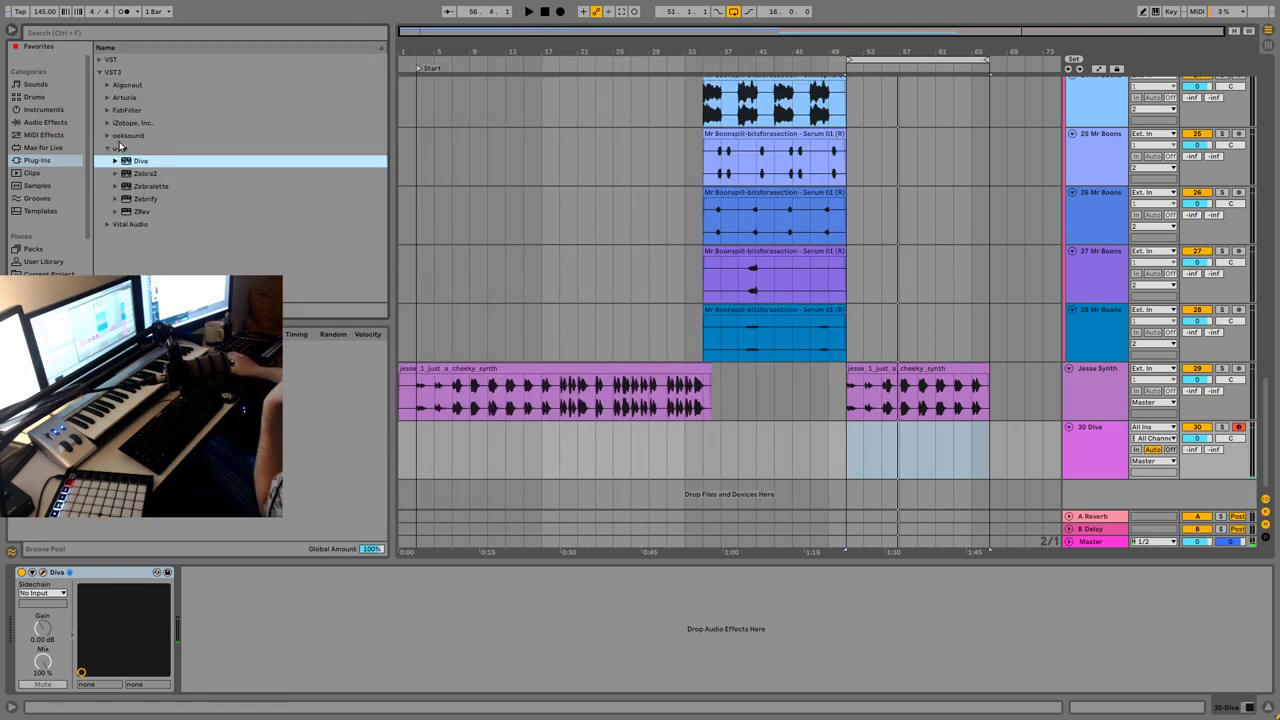
- Open MIDI Effects in the browser and scroll to find Pitch for the Diva track
{"action": "left_click", "coordinate": [44, 134]}
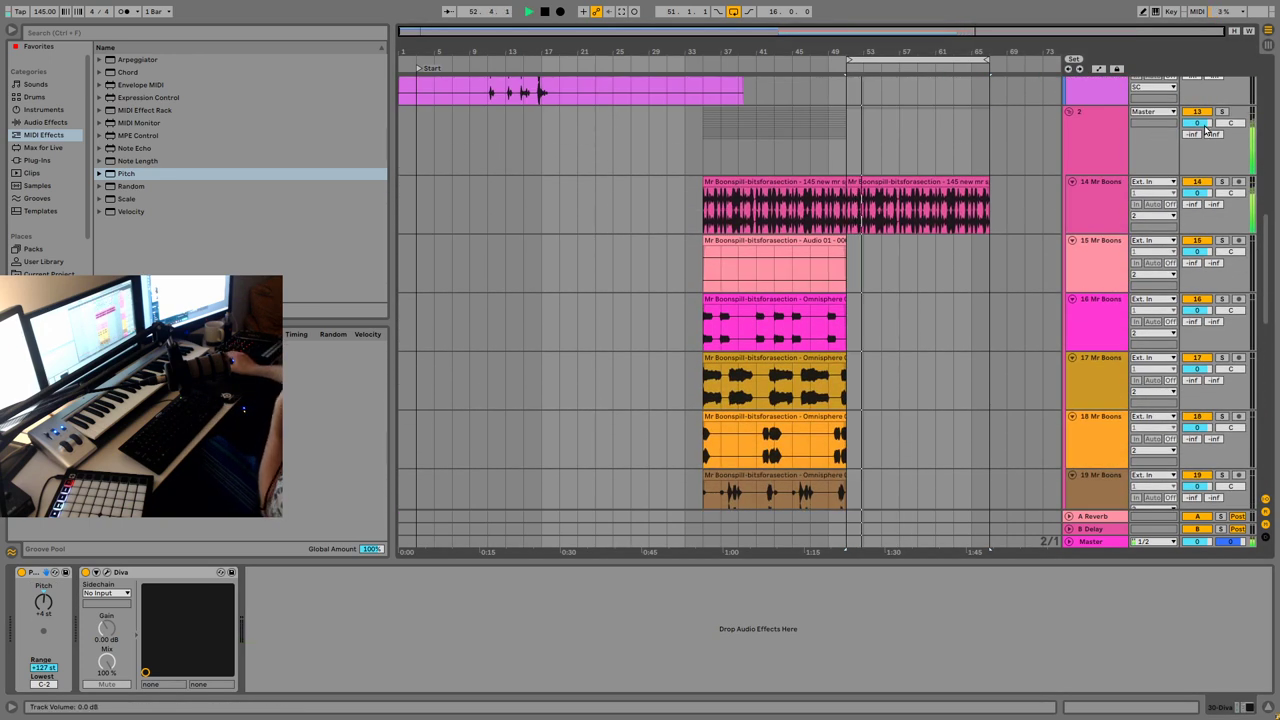
{"action": "scroll", "scroll_direction": "down", "scroll_amount": 3}
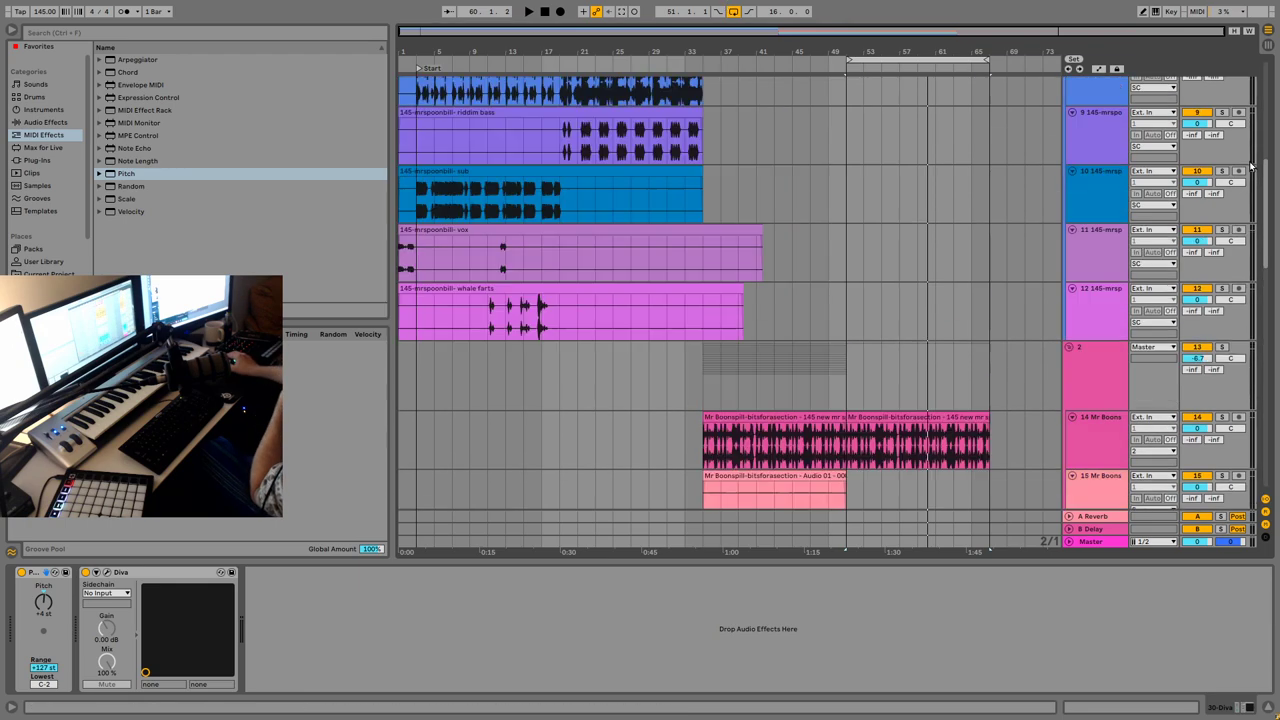
{"action": "scroll", "scroll_direction": "down", "scroll_amount": 3}
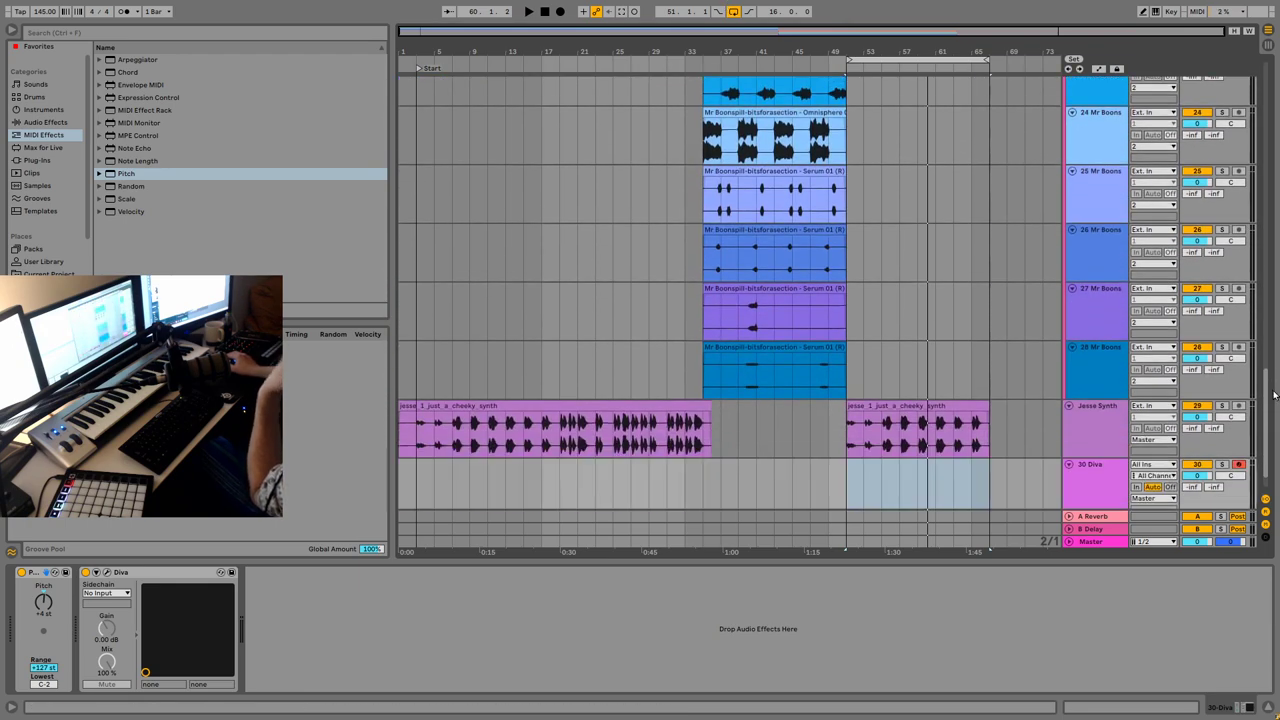